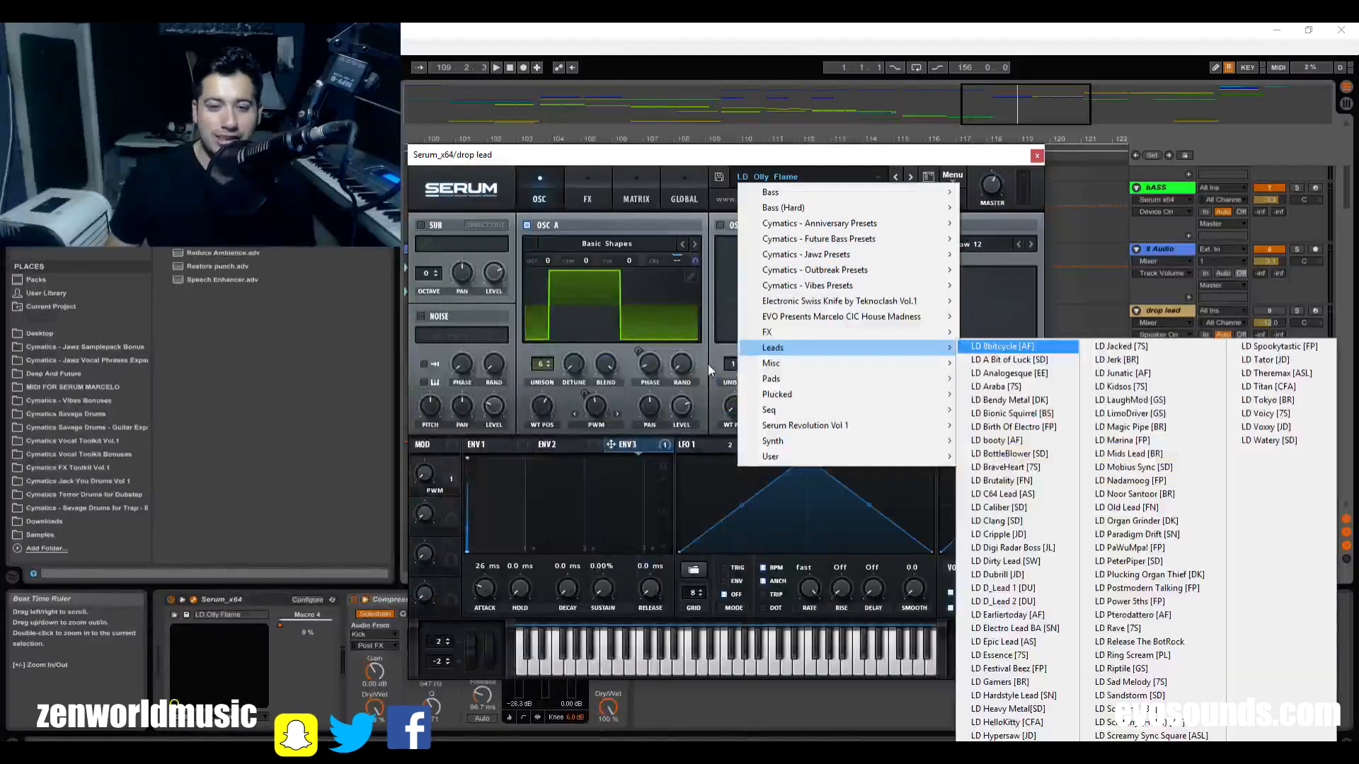
mouse_move(838, 316)
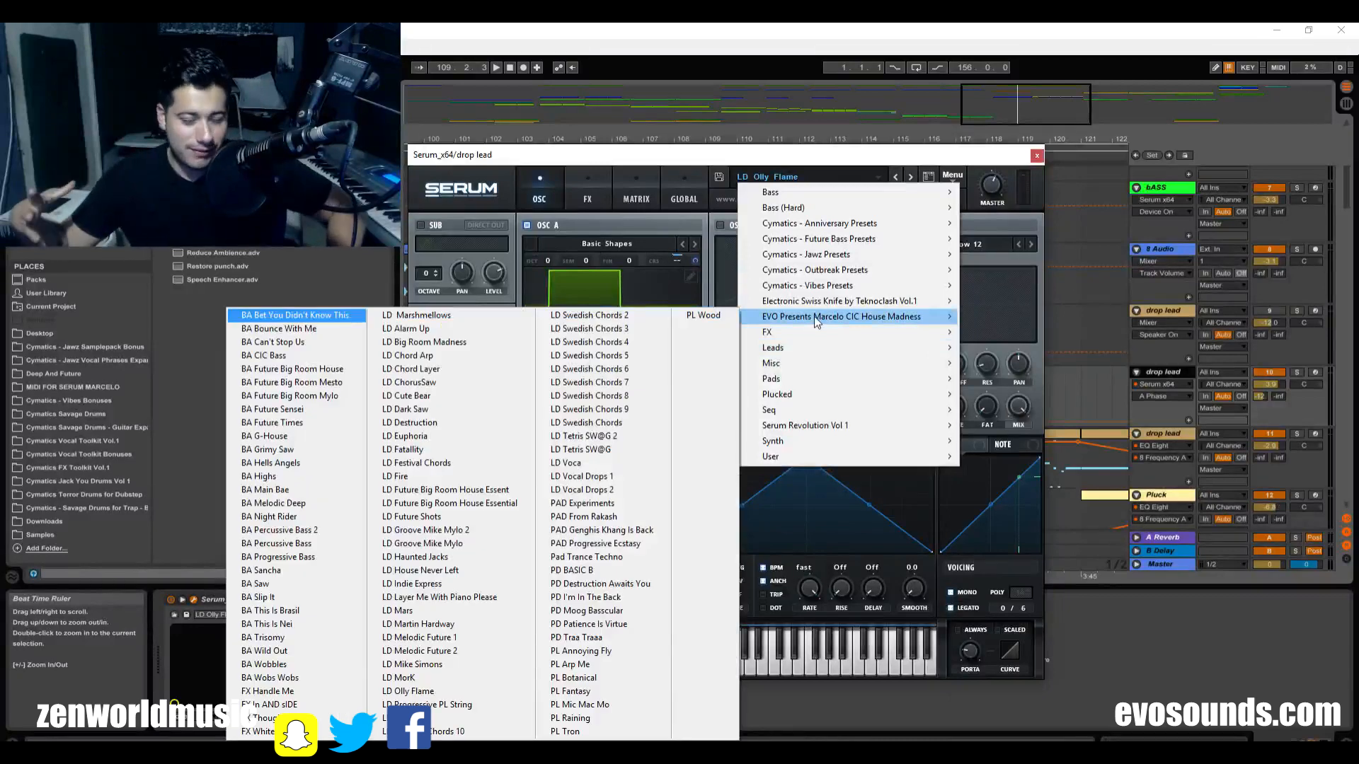
mouse_move(589, 356)
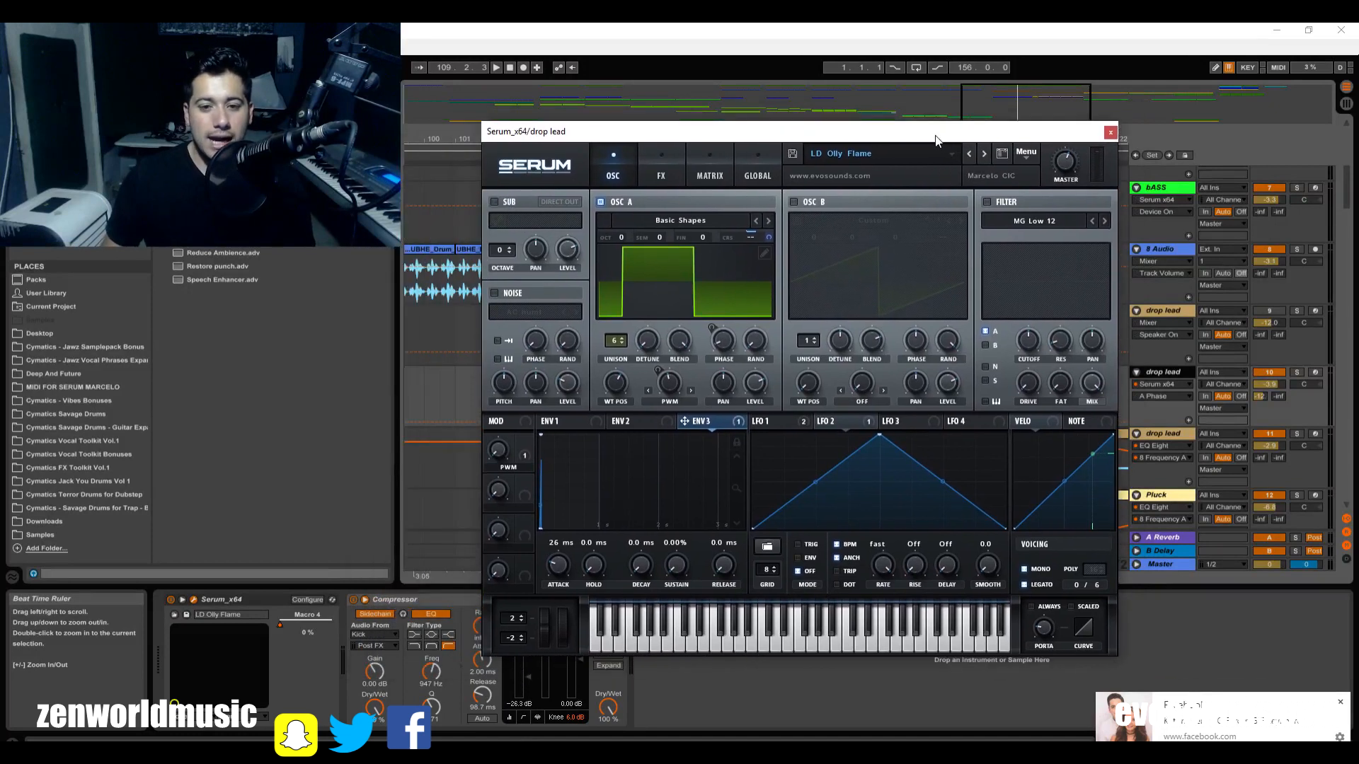
mouse_move(857, 316)
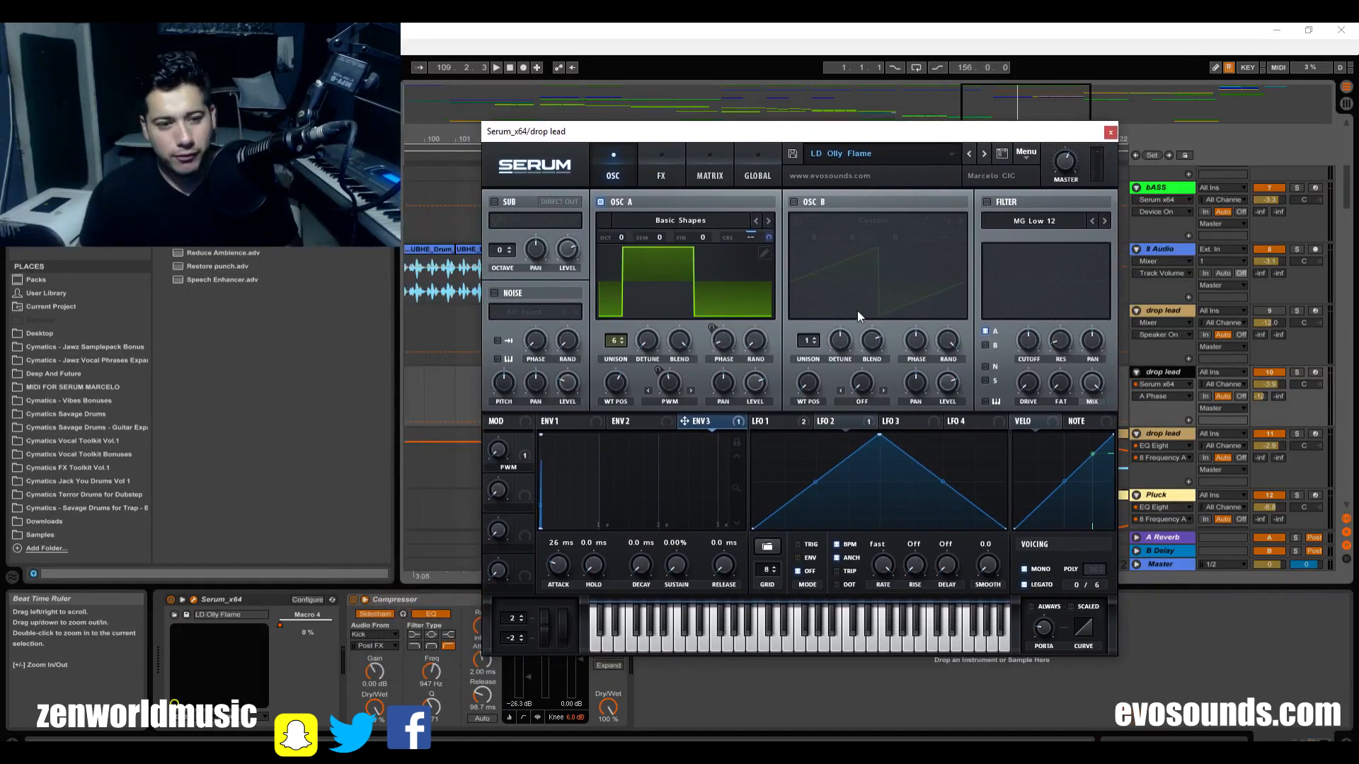
mouse_move(809, 374)
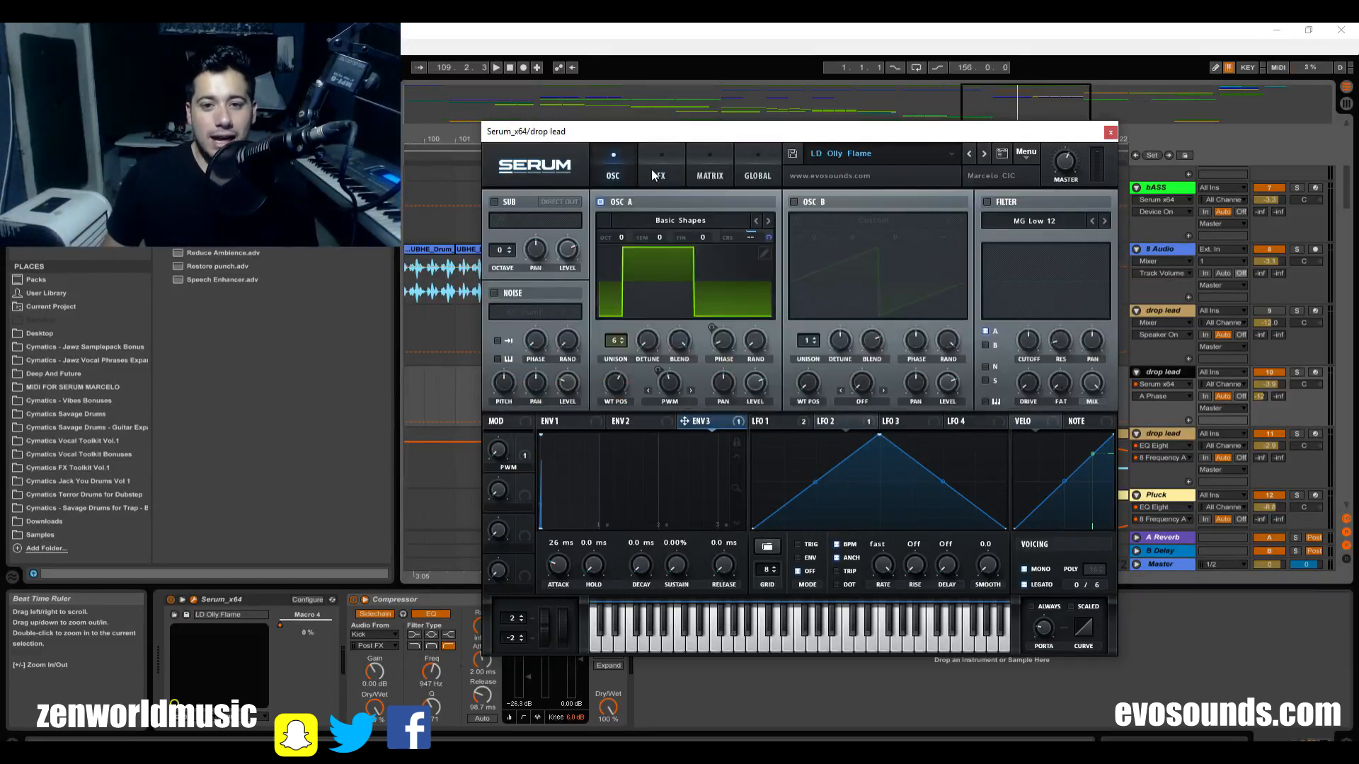
Step: View envelope 1, browse oscillator A's wavetable list and keep Basic Shapes selected
left_click(549, 422)
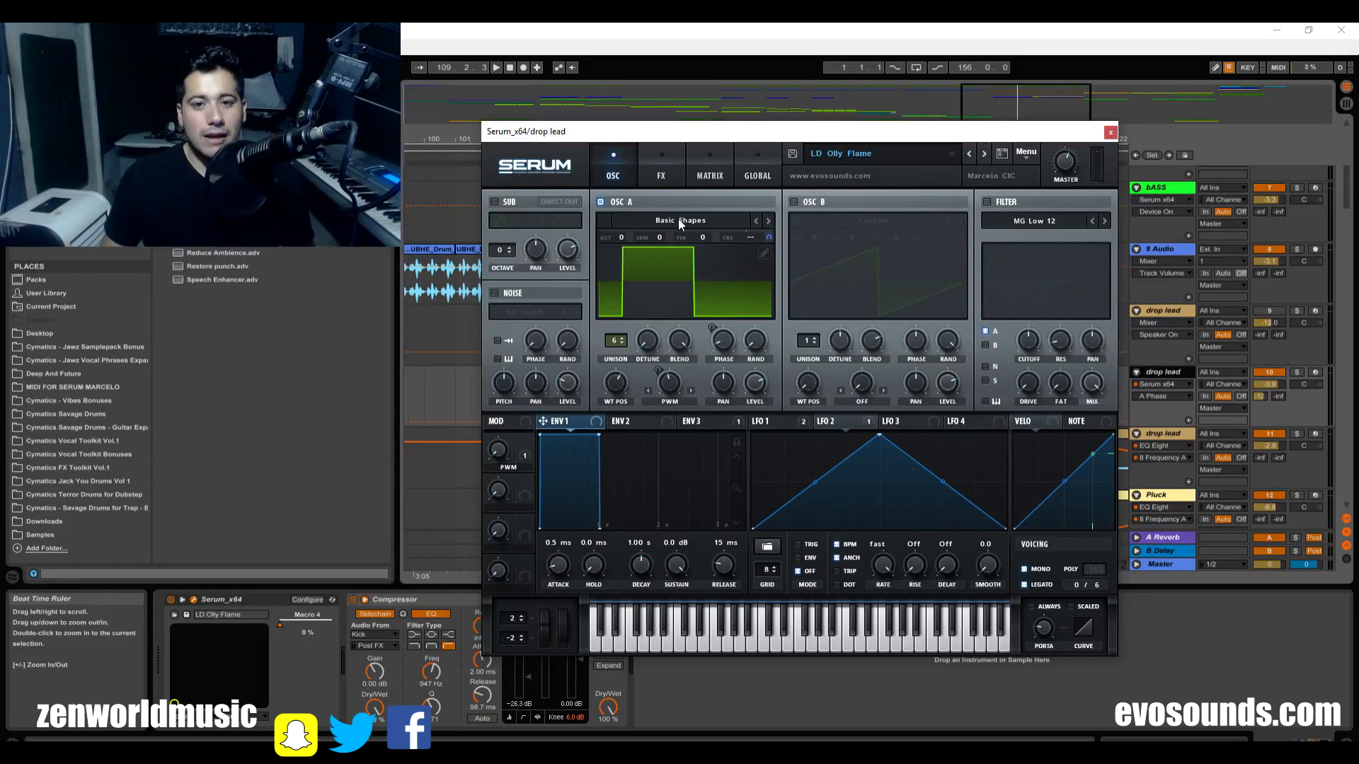
left_click(683, 221)
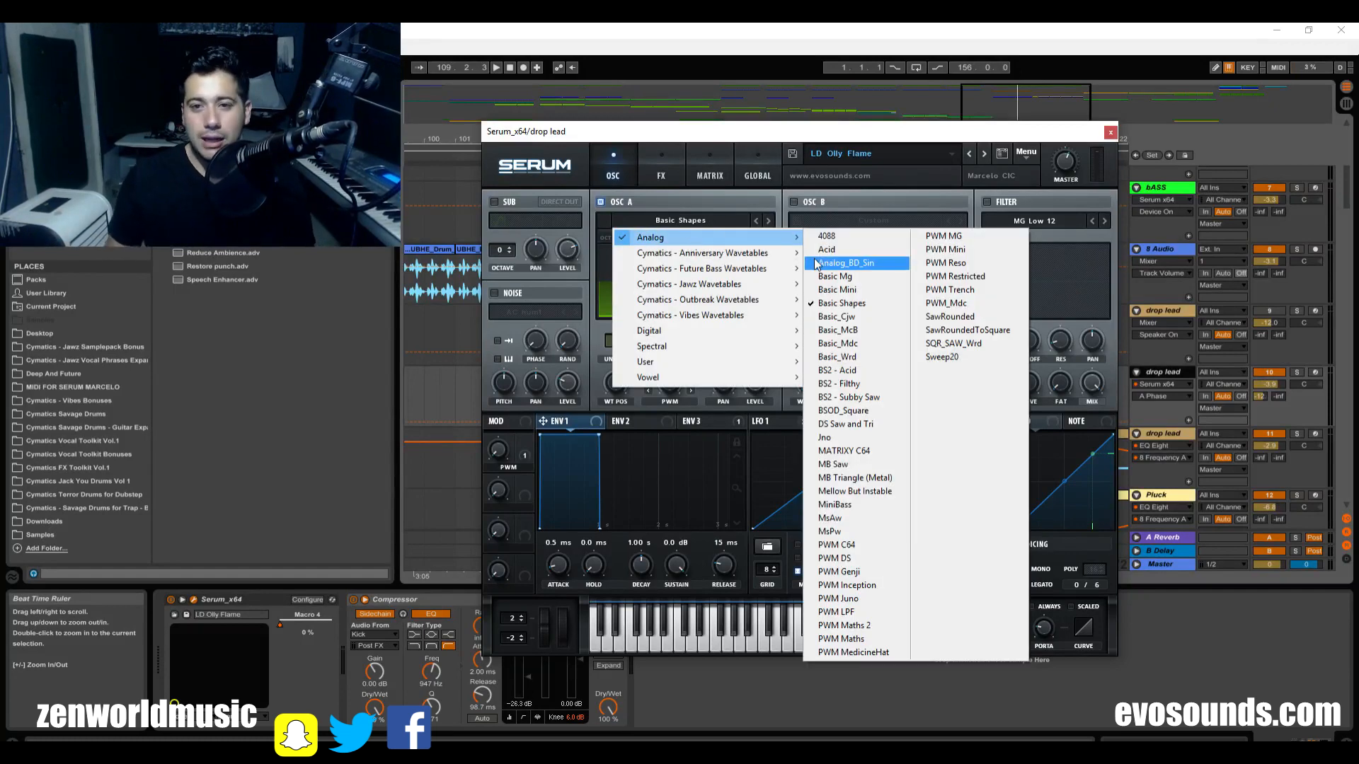
left_click(842, 263)
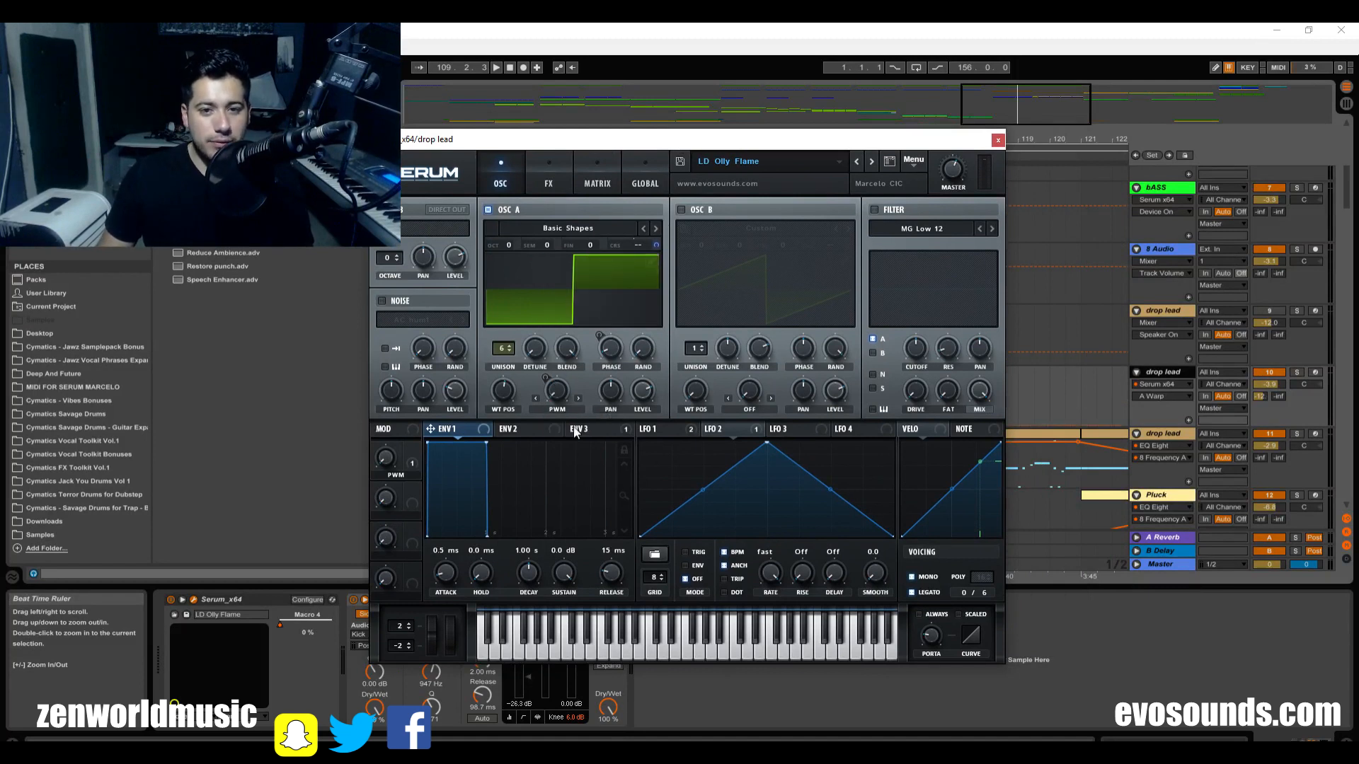
Step: Raise oscillator A's random phase amount to 100%
left_click_drag(501, 391, 501, 408)
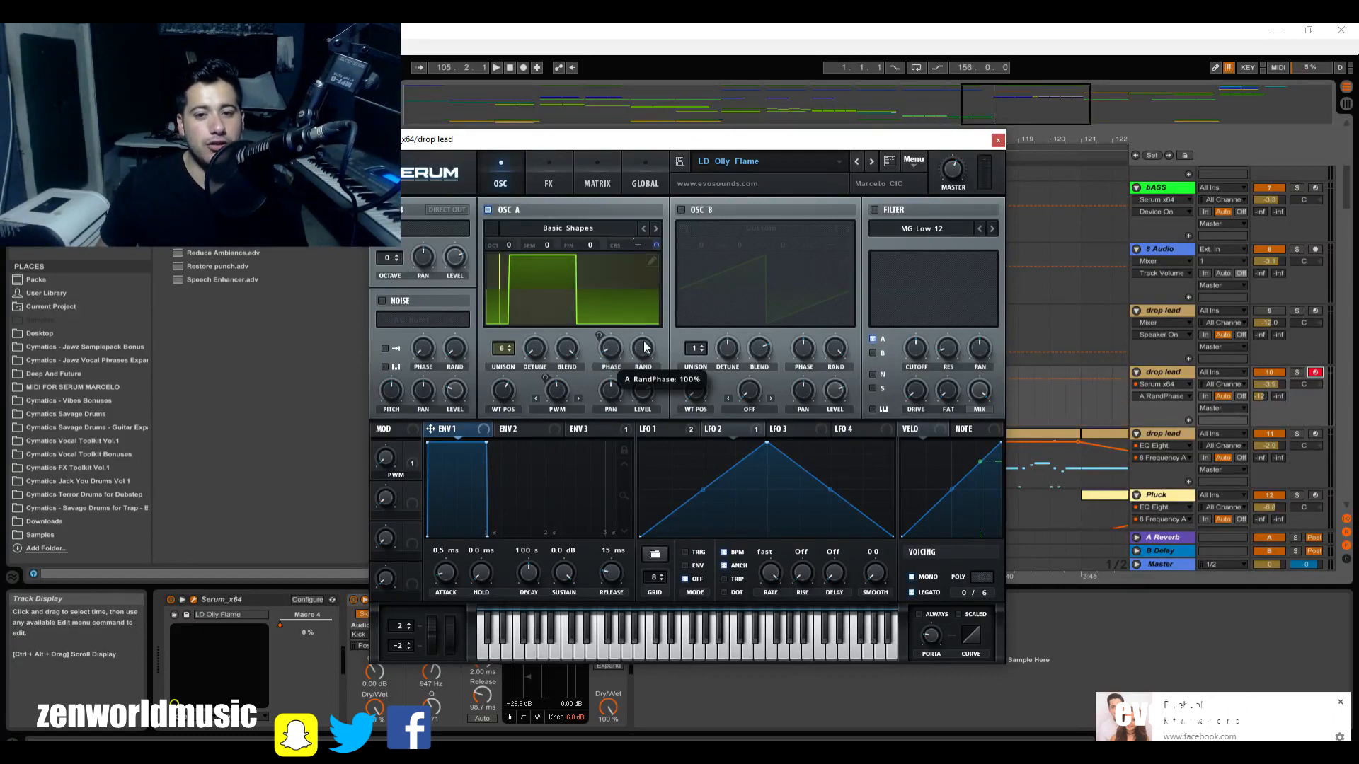
Step: Set oscillator A's phase to 35 and bring LFO 2, its modulator, into view
left_click_drag(642, 348, 643, 399)
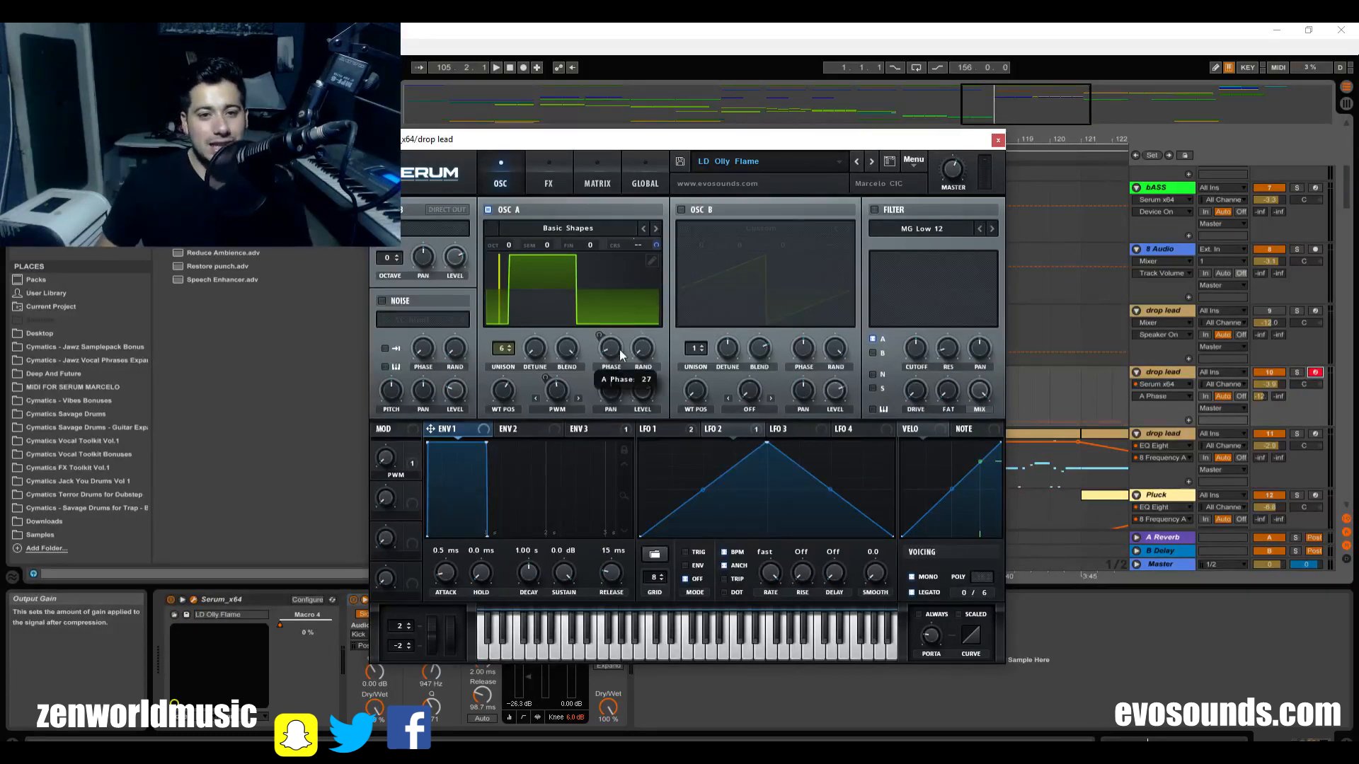
left_click_drag(610, 348, 610, 338)
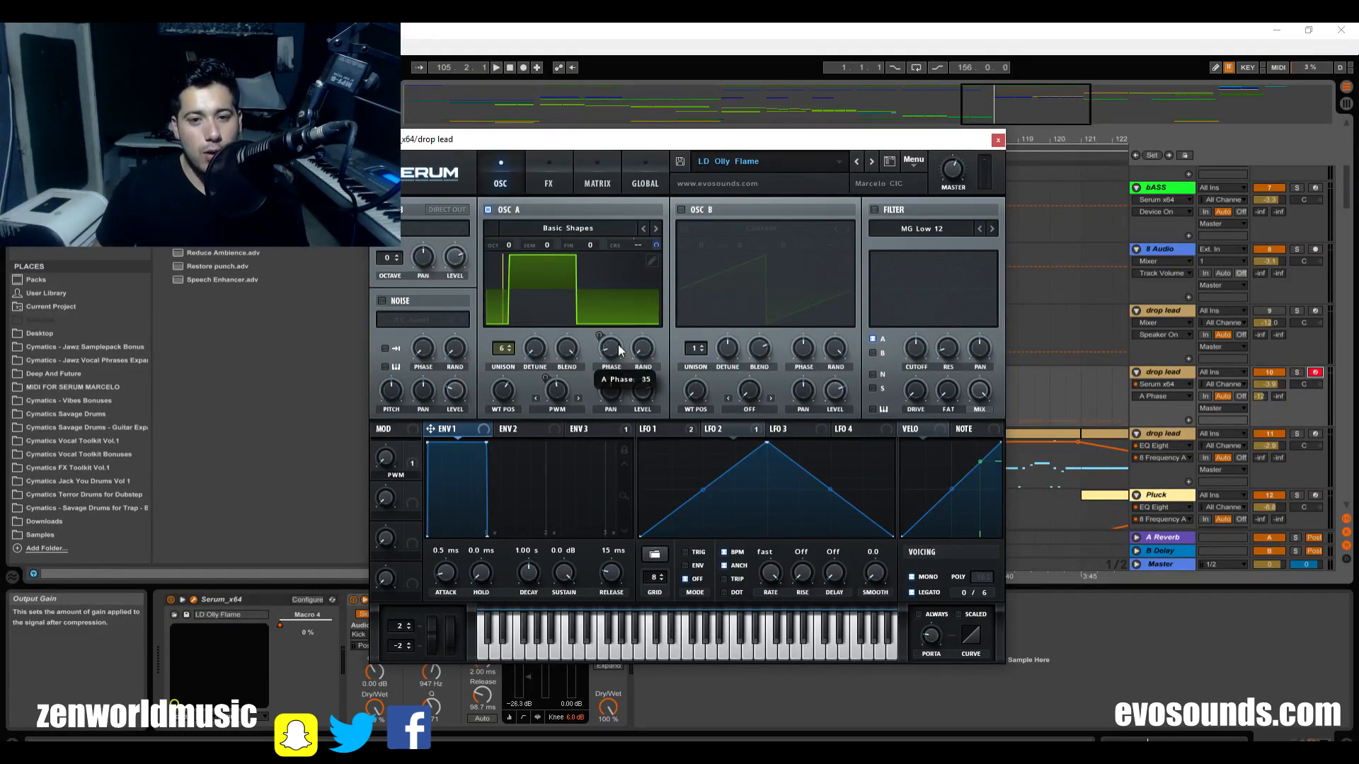
left_click(713, 429)
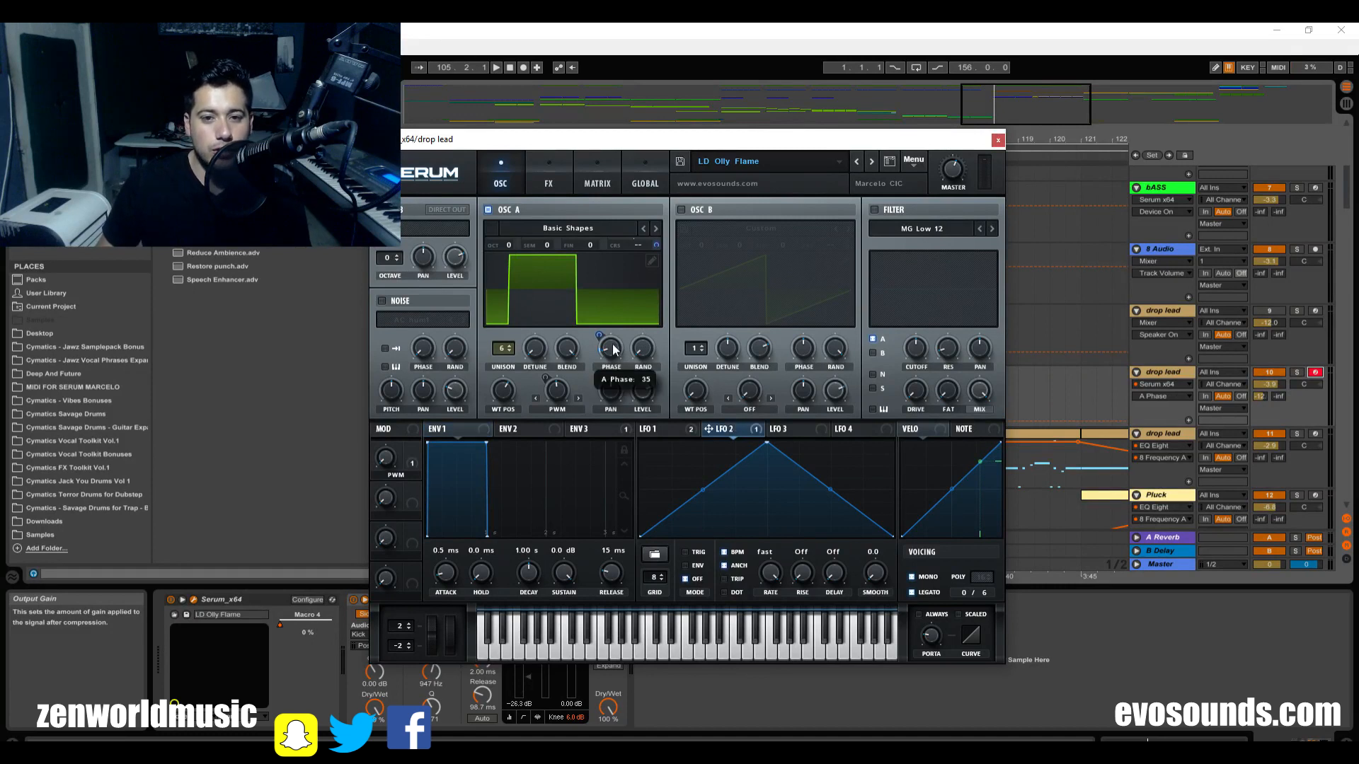
mouse_move(603, 330)
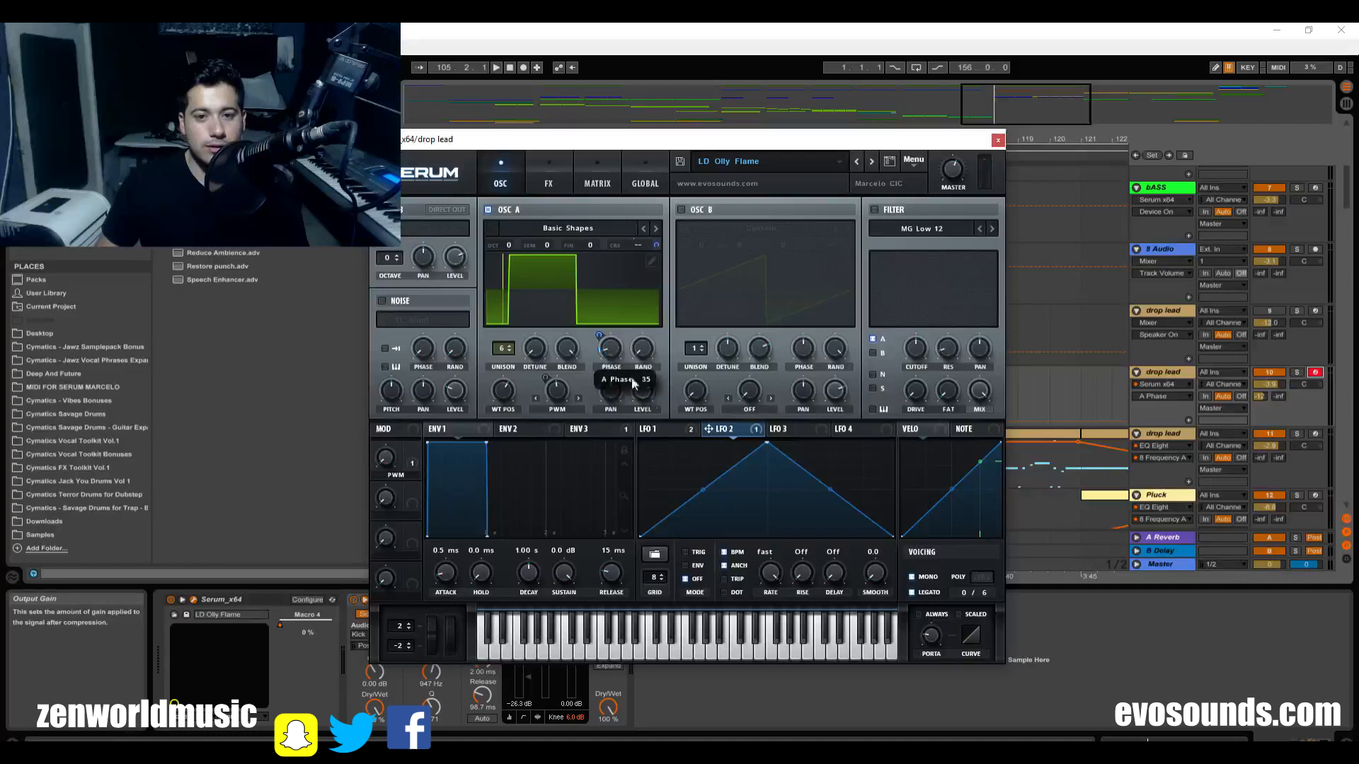
Step: Set LFO 1's modulation of oscillator A's coarse pitch to 13
left_click(648, 428)
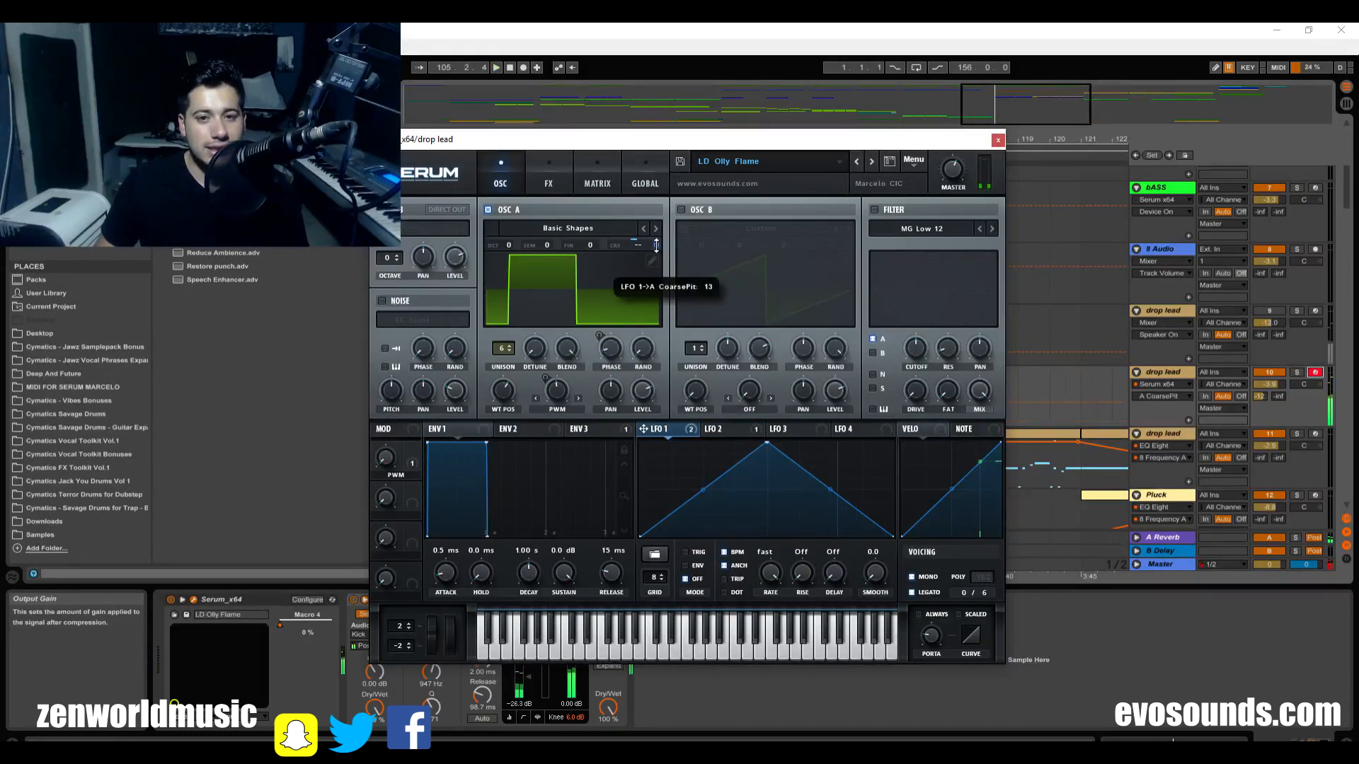
left_click_drag(649, 246, 649, 260)
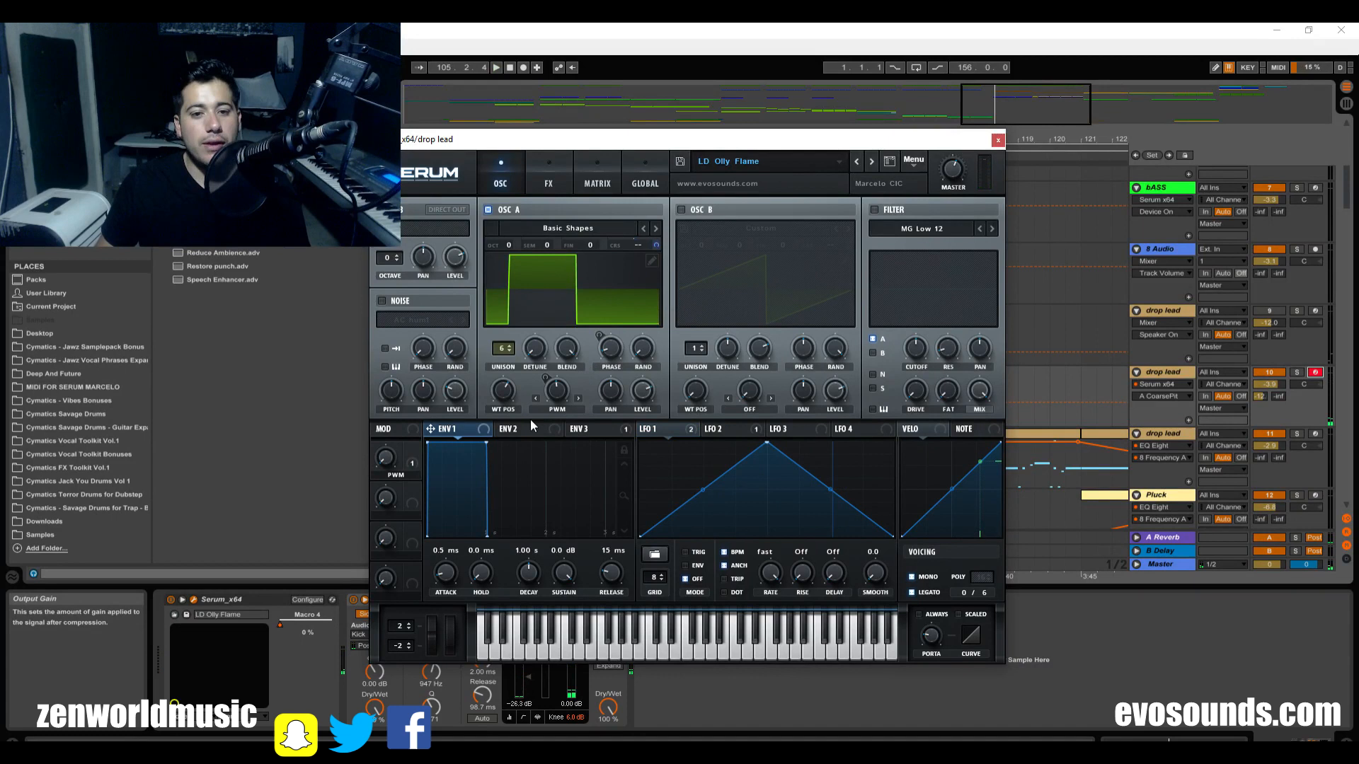
Step: View envelope 3, then the modulation matrix listing LFO 2 to A Phase and Env 3 routes
left_click(579, 429)
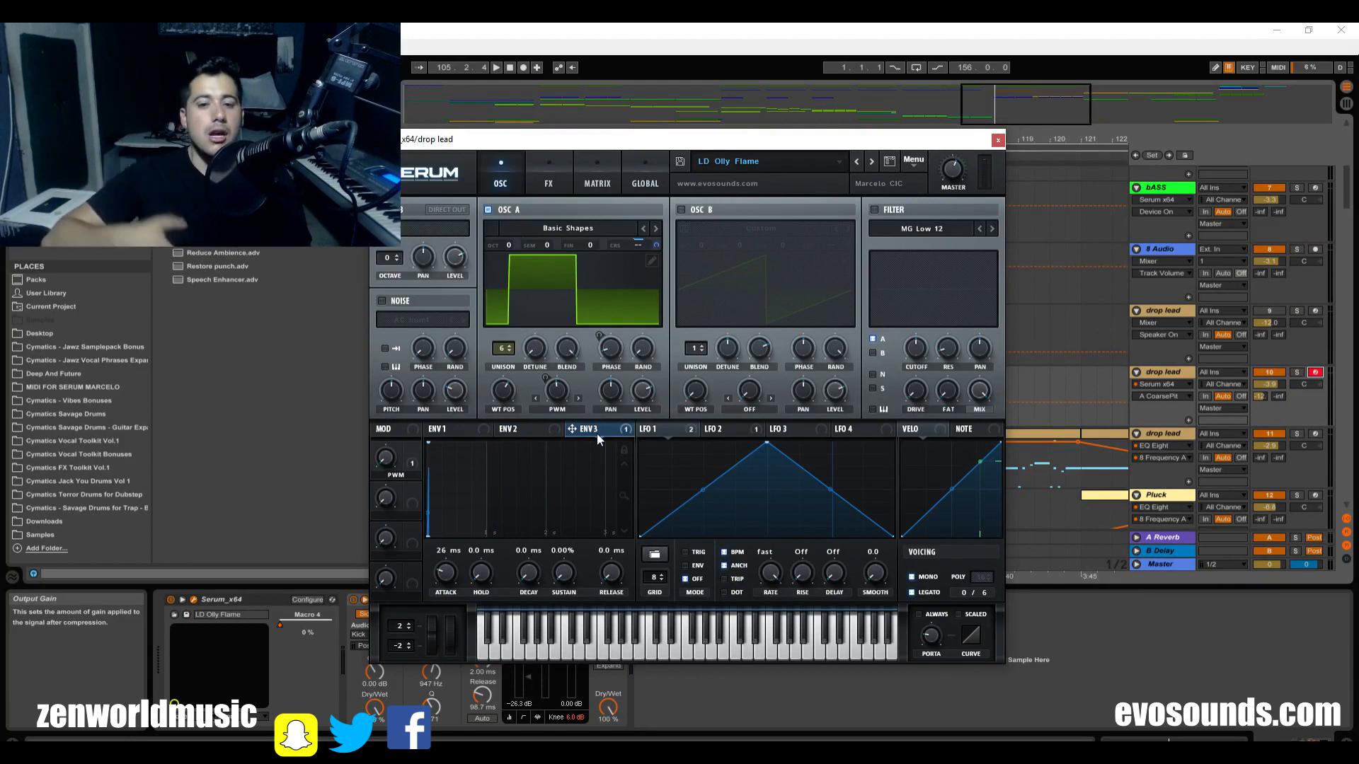
mouse_move(563, 436)
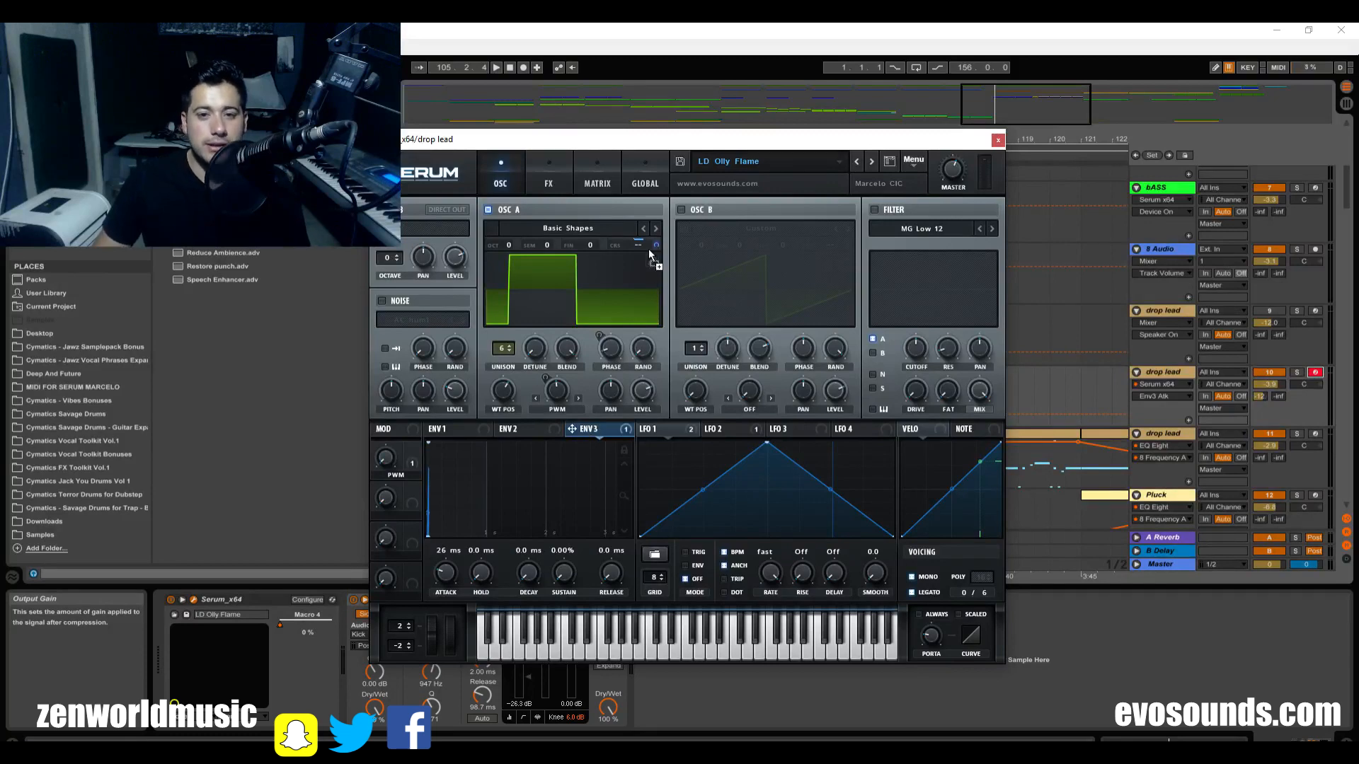
left_click(596, 171)
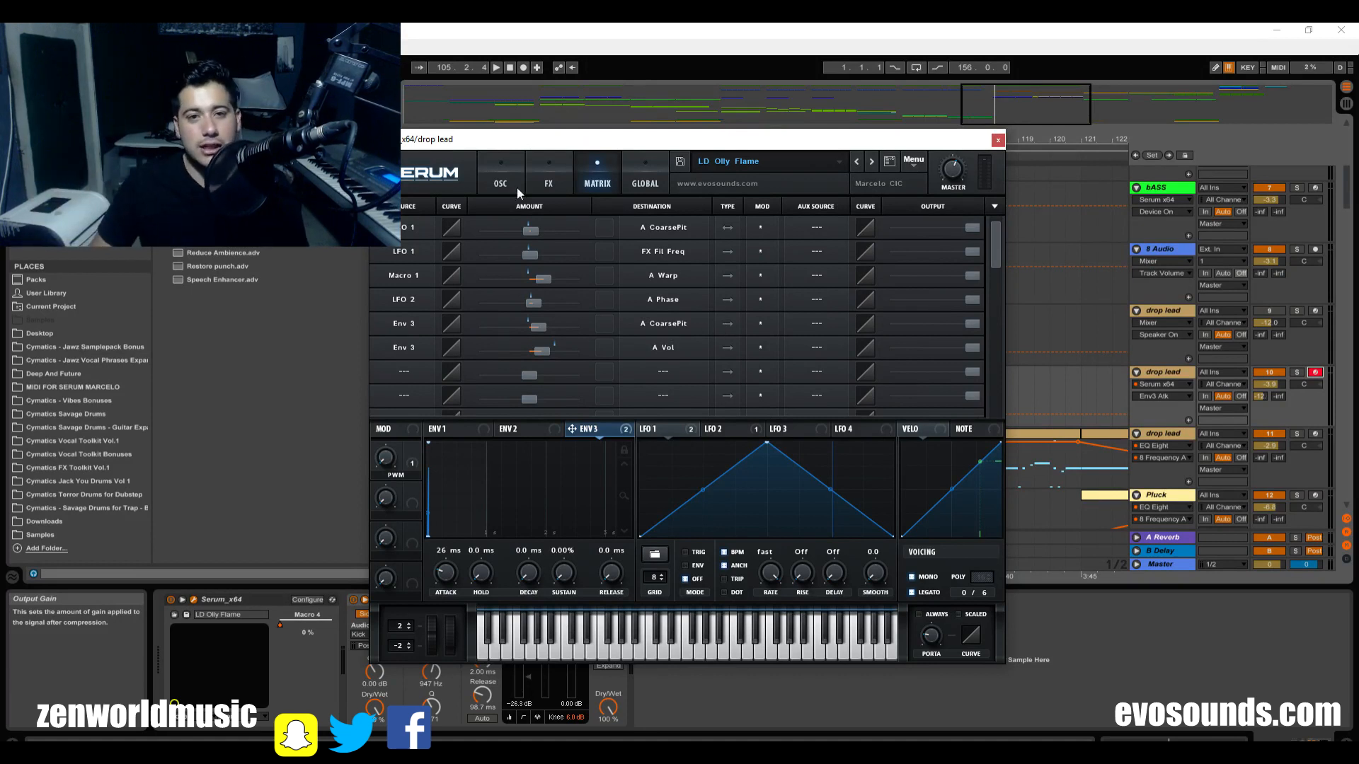
Step: On the oscillator page, give envelope 3 zero attack and a short decay for a pitch-and-volume blip
left_click(500, 172)
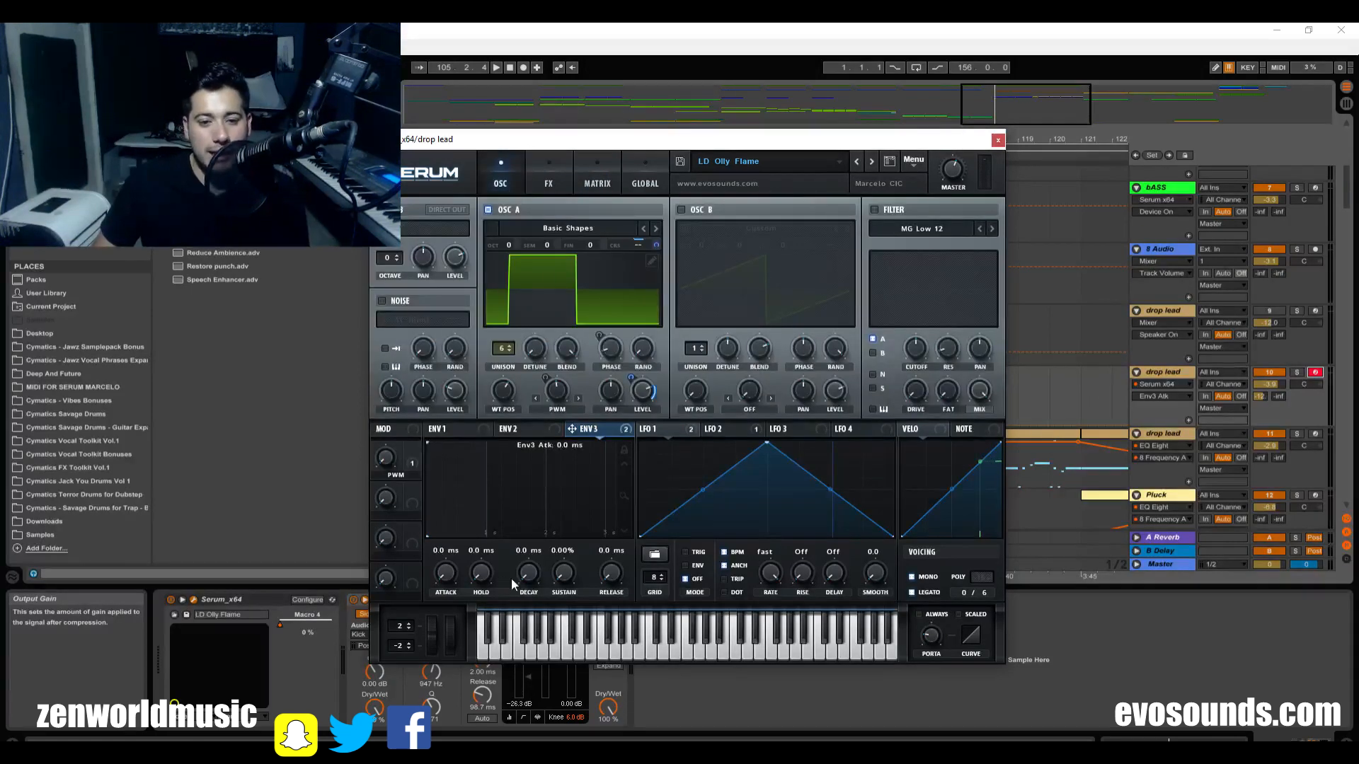
left_click_drag(528, 572, 528, 555)
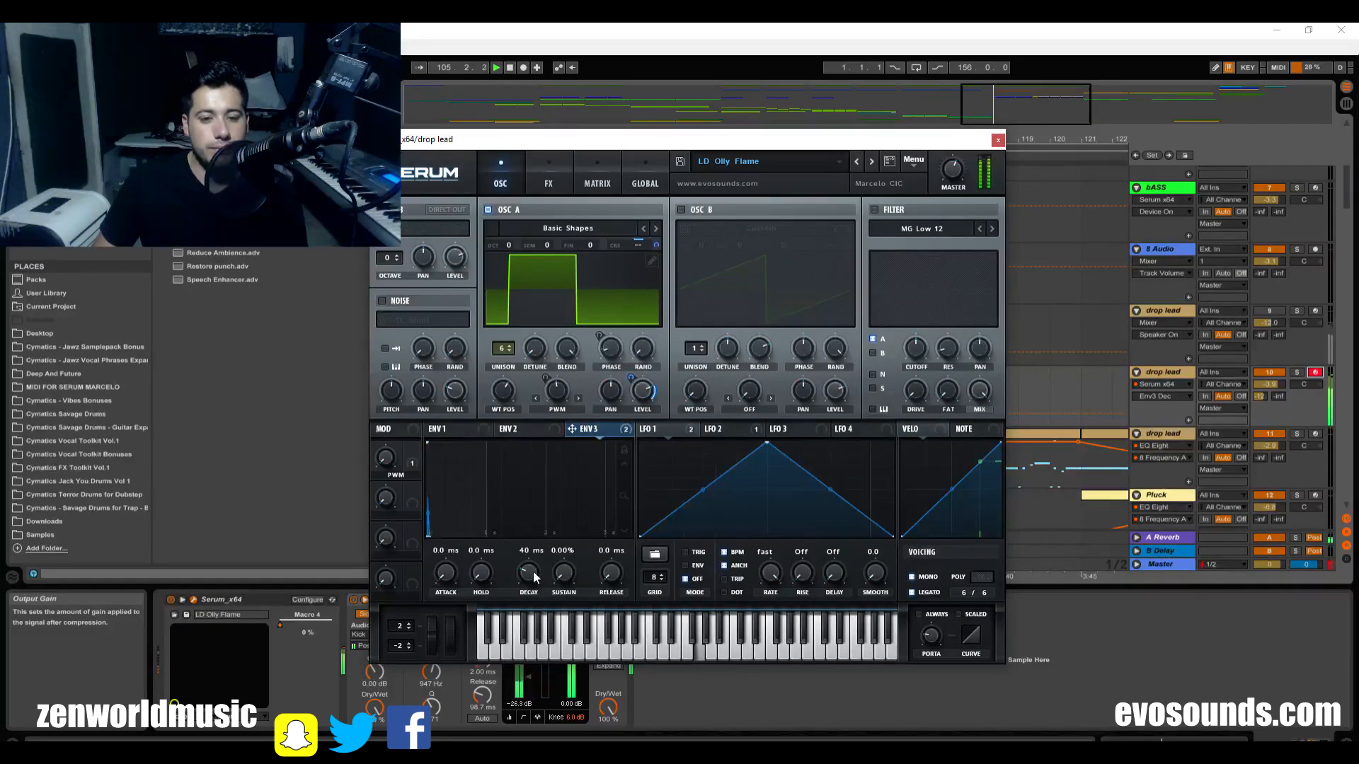
left_click_drag(528, 572, 538, 538)
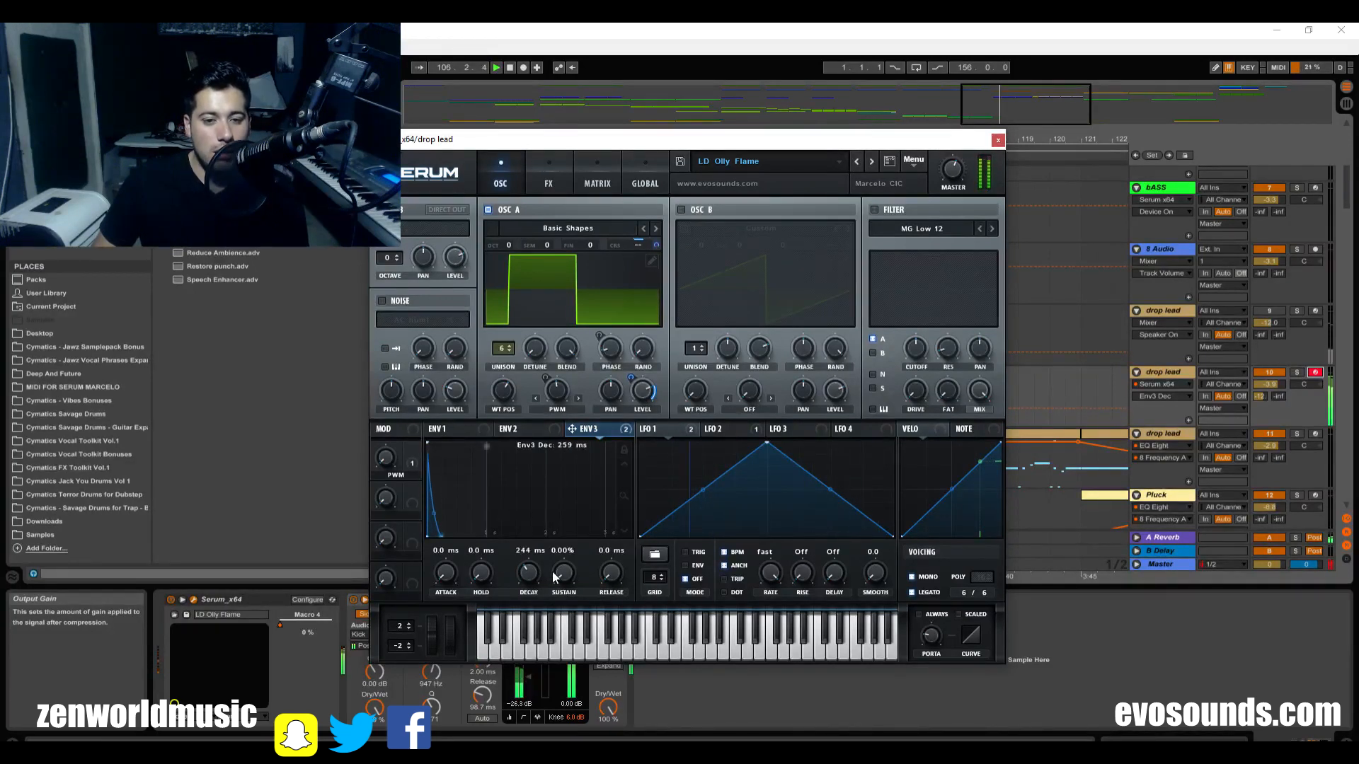
left_click_drag(527, 572, 527, 597)
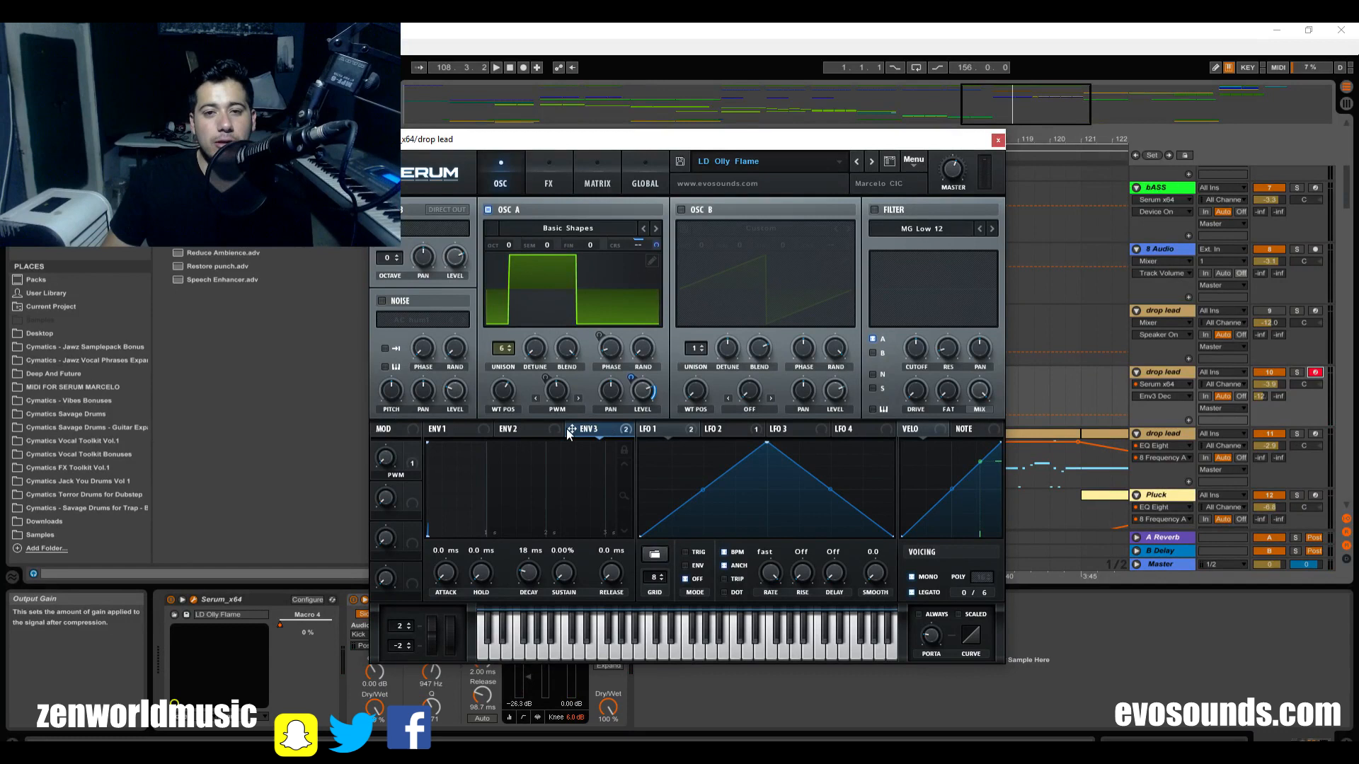
mouse_move(637, 395)
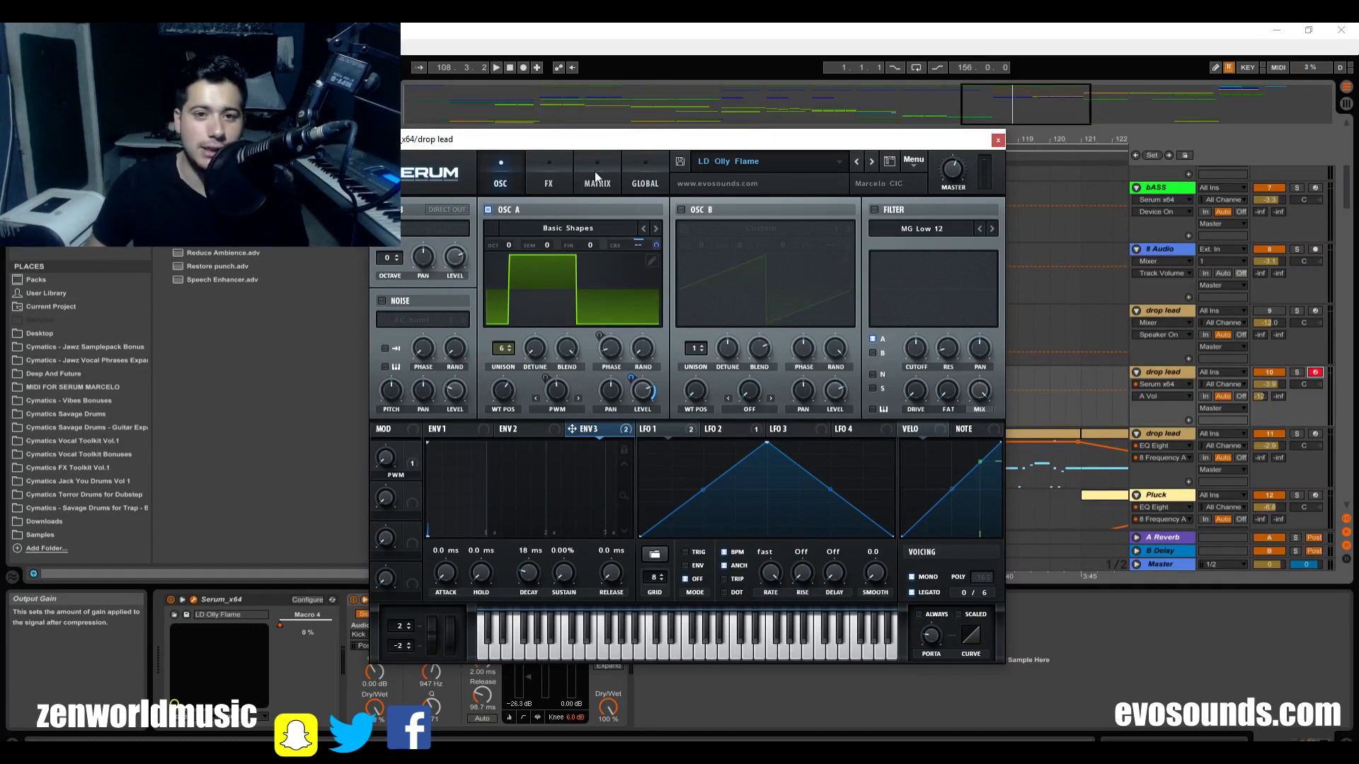
Step: Review the matrix and oscillator pages, ending on the effects chain with Hyper, Dimension, chorus, compressor and reverb
left_click(595, 171)
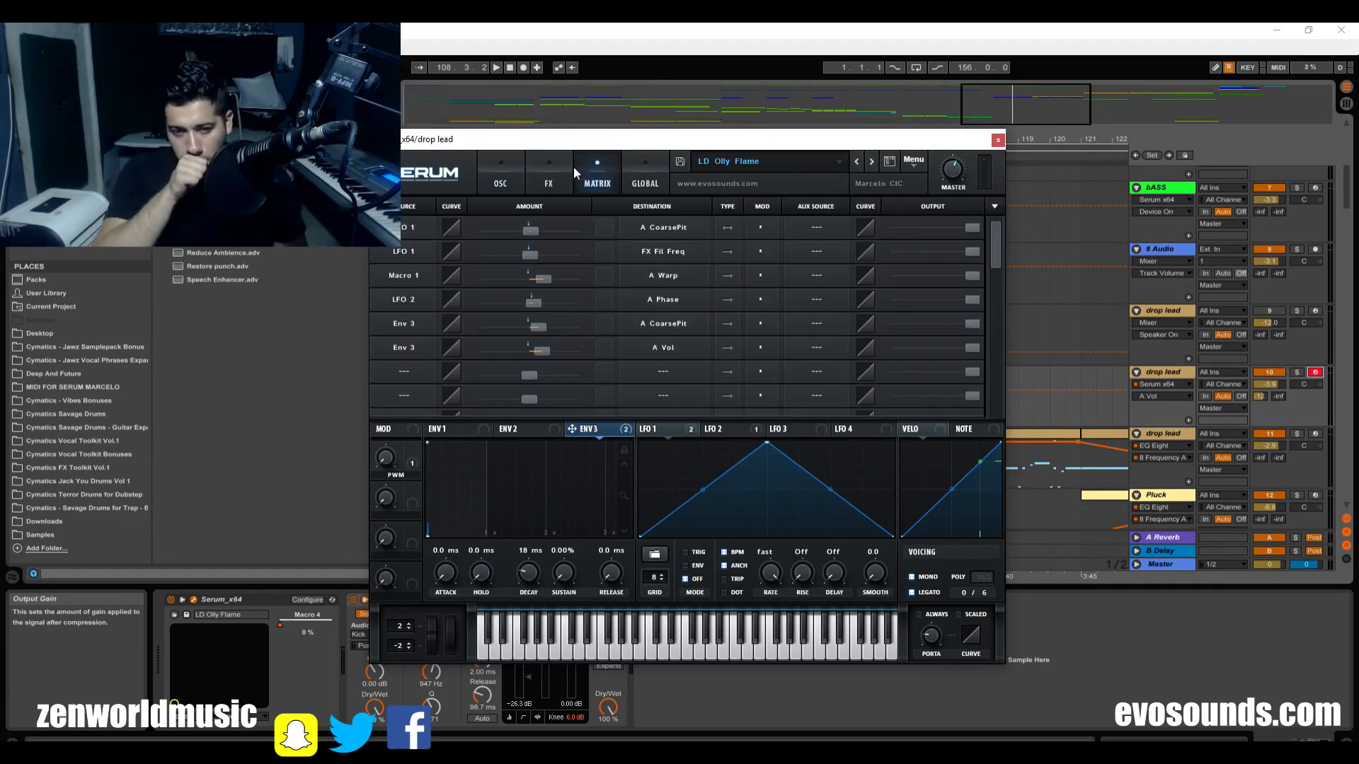
left_click(547, 173)
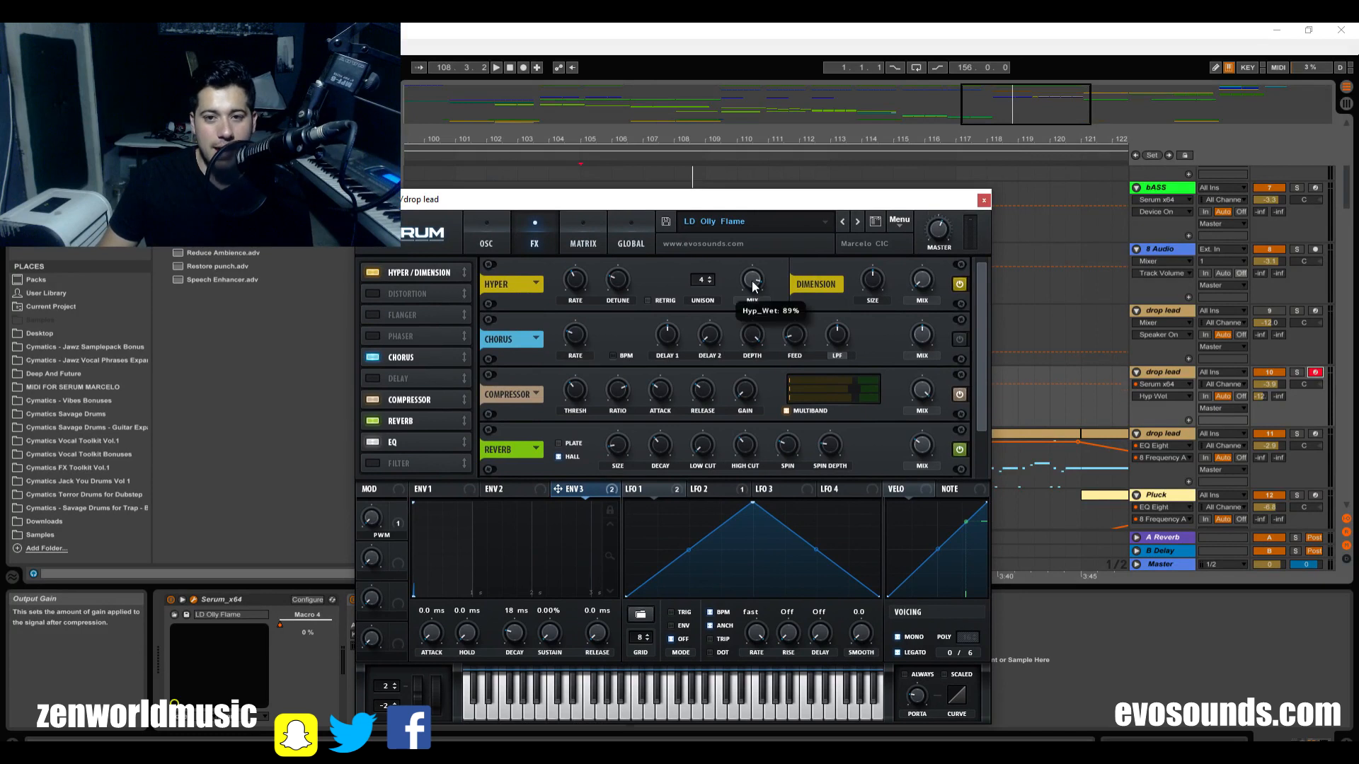
mouse_move(702, 278)
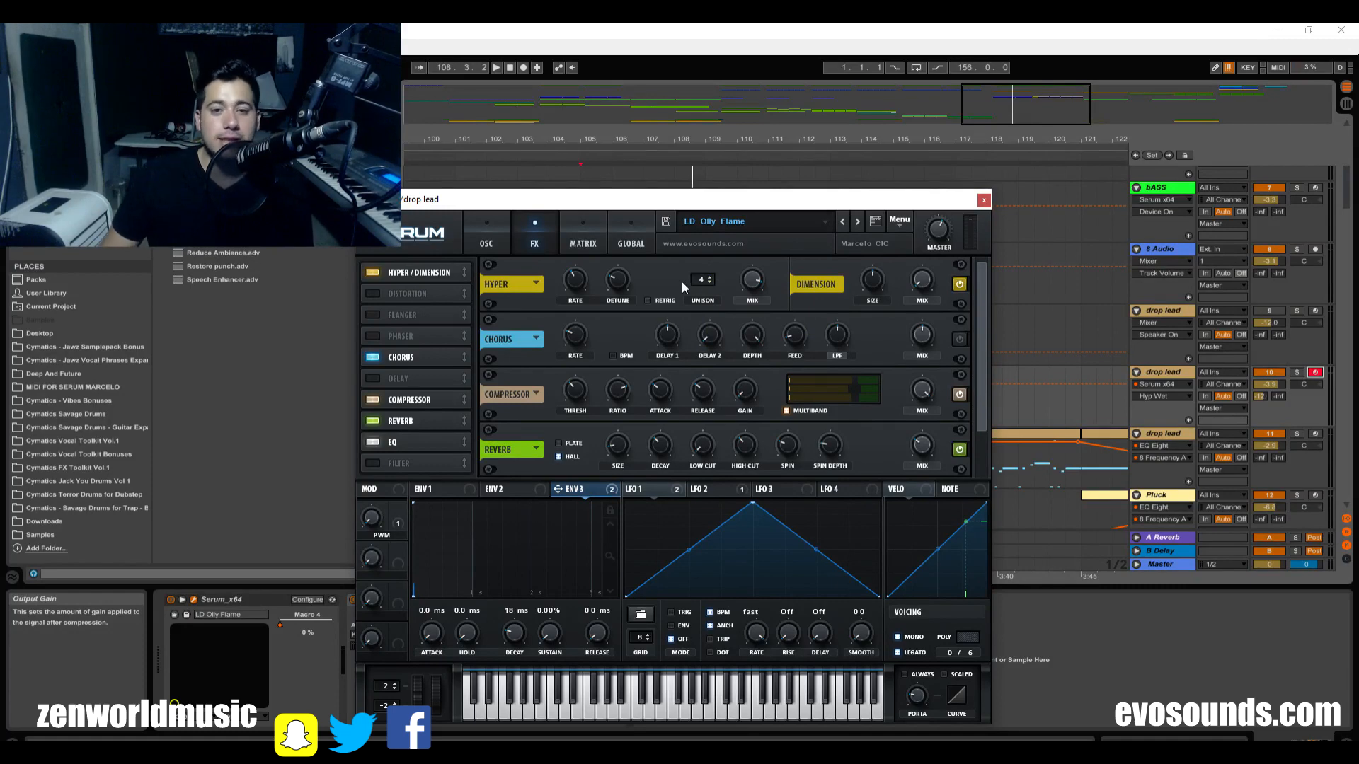
left_click(486, 226)
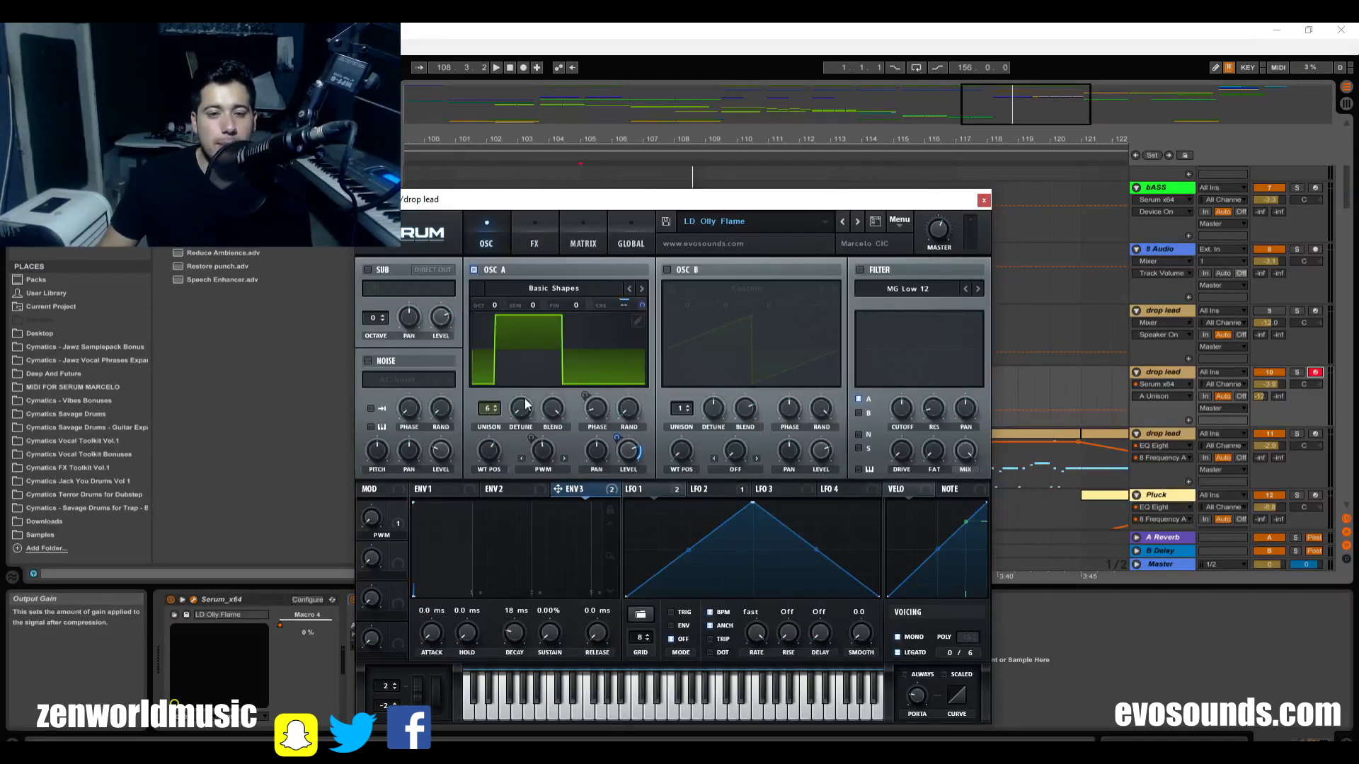
left_click(582, 242)
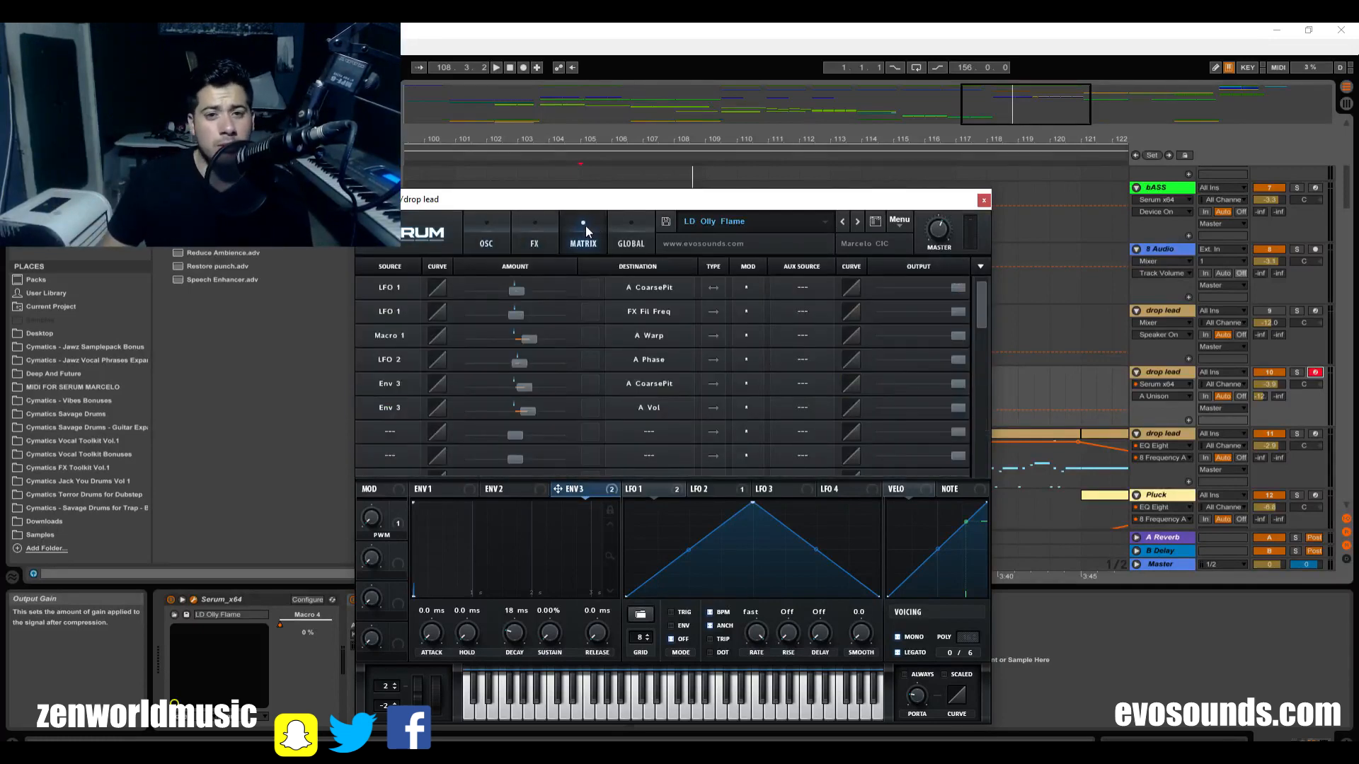
left_click(533, 231)
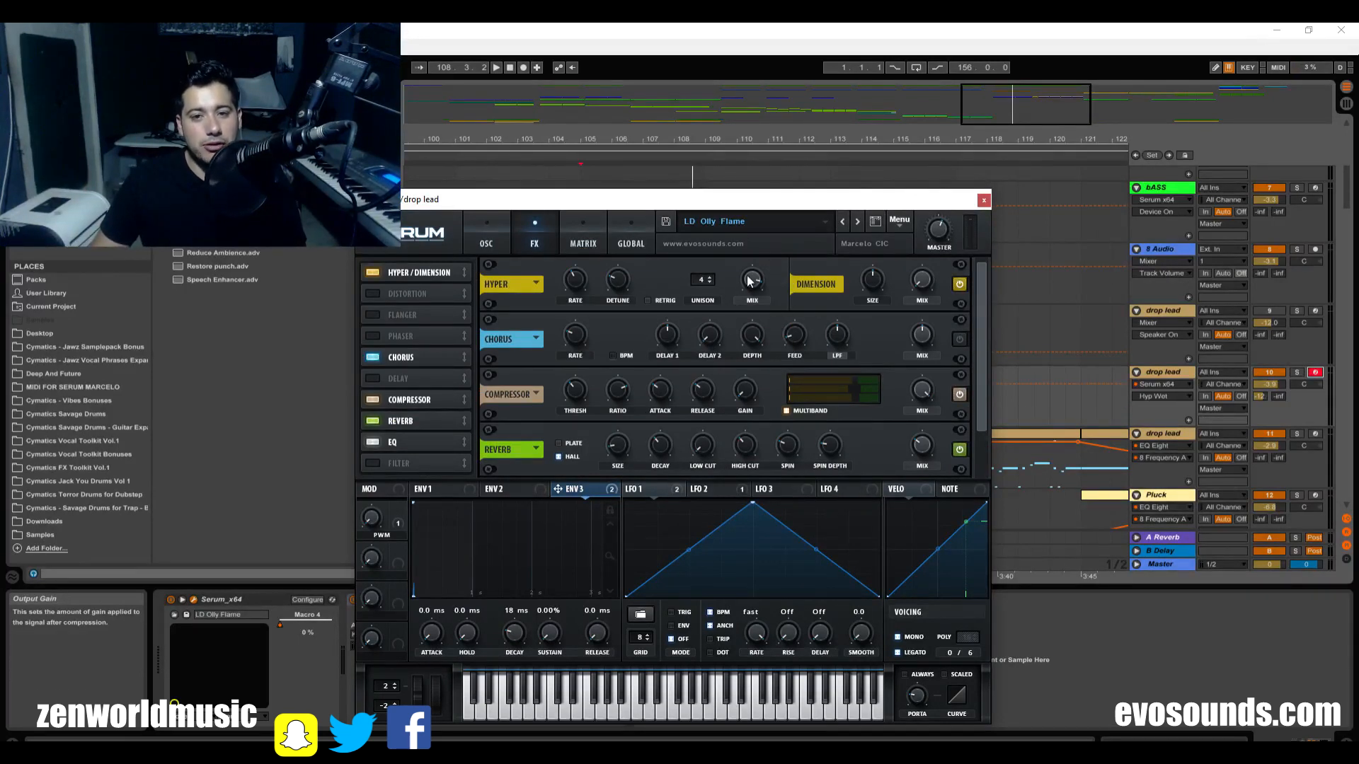
mouse_move(641, 303)
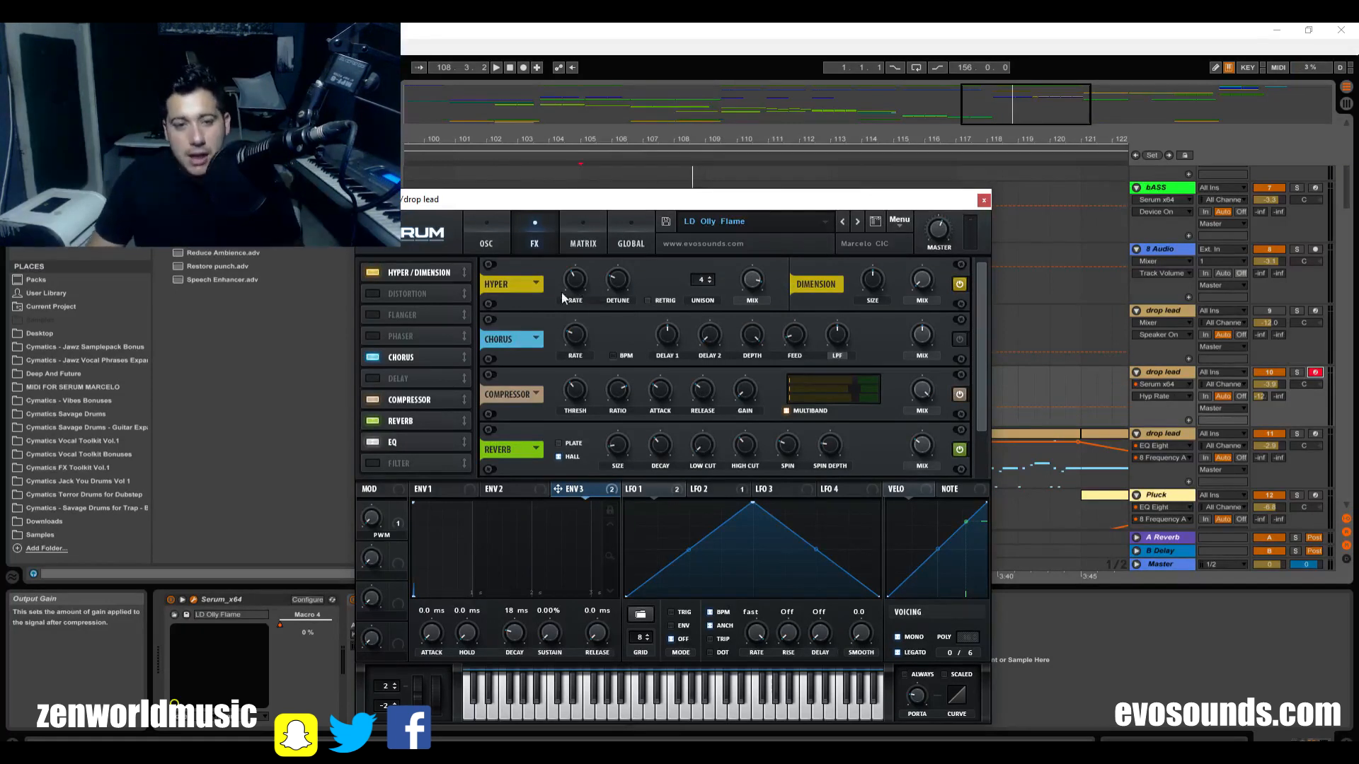
Step: Switch off the chorus, leaving Hyper/Dimension, compressor, reverb and EQ
left_click(496, 66)
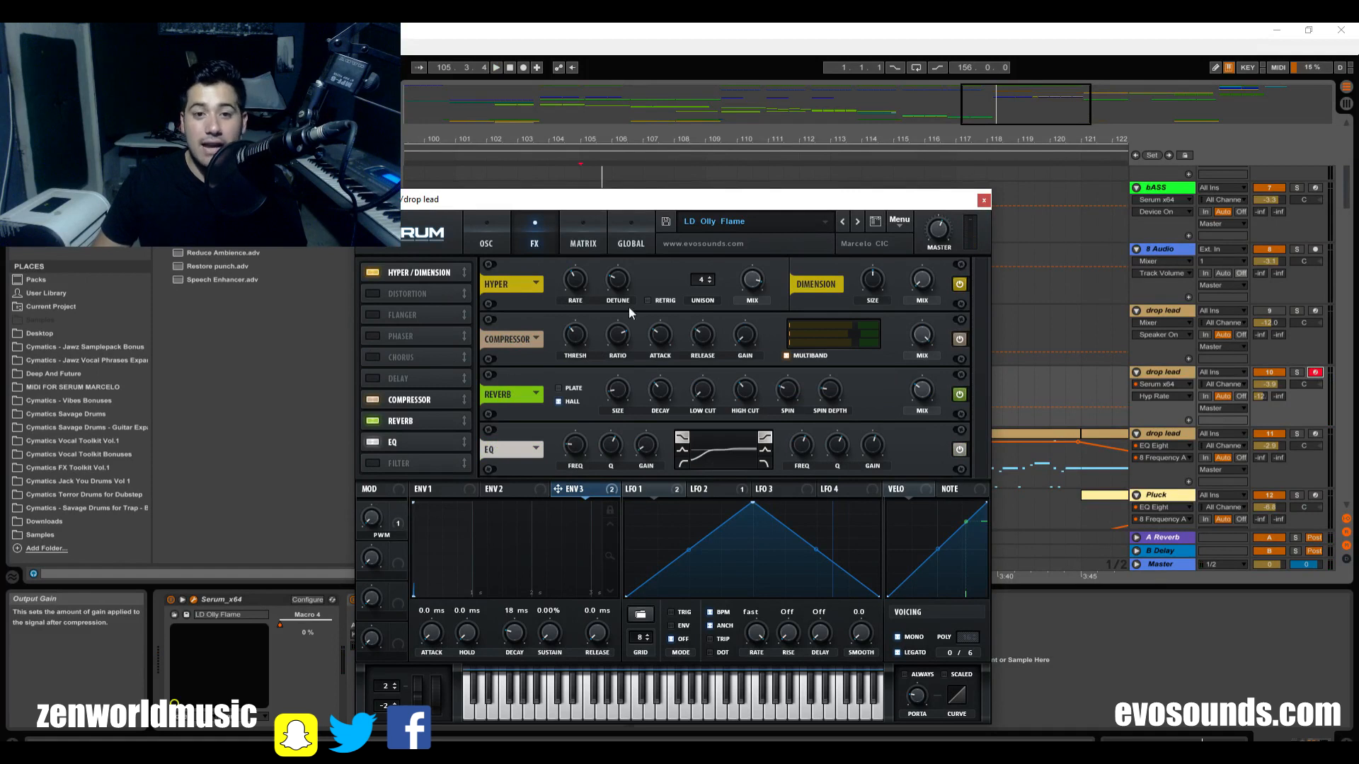
left_click(400, 357)
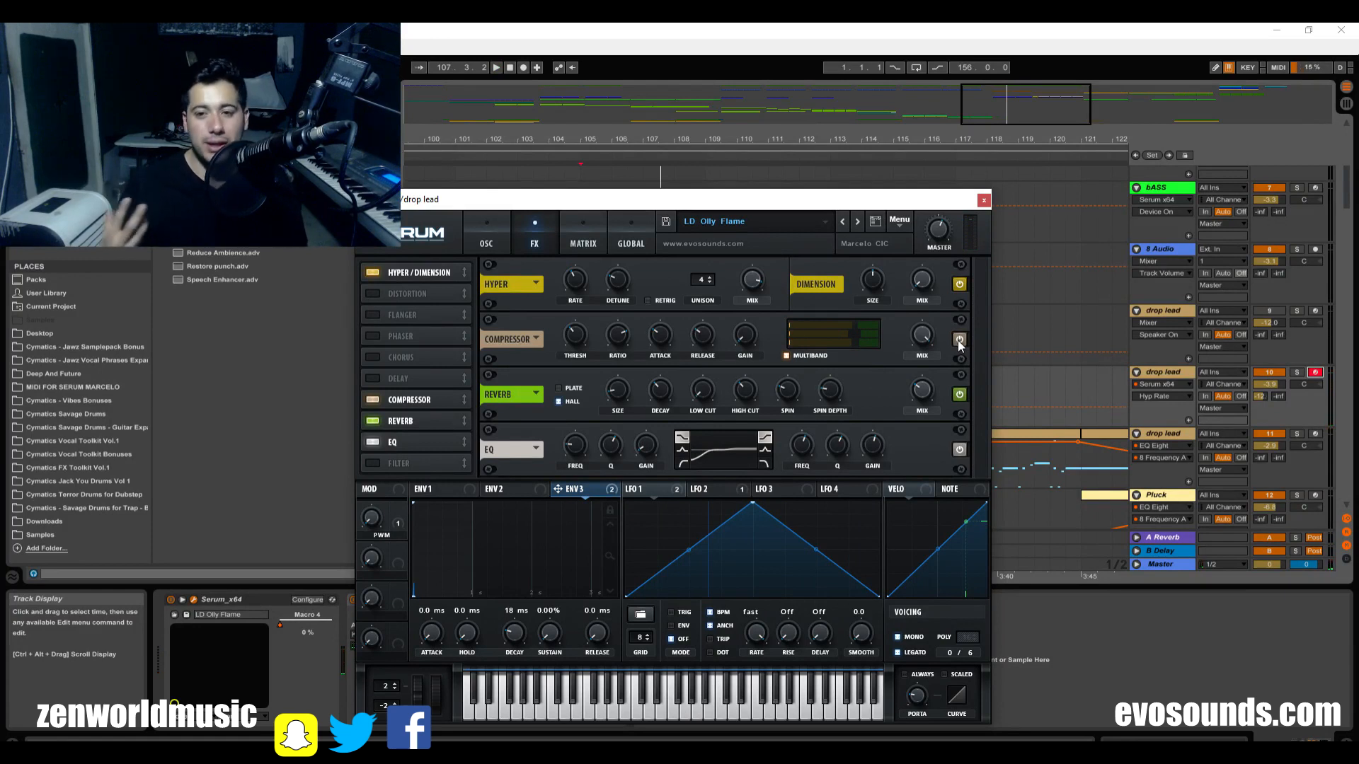
mouse_move(620, 365)
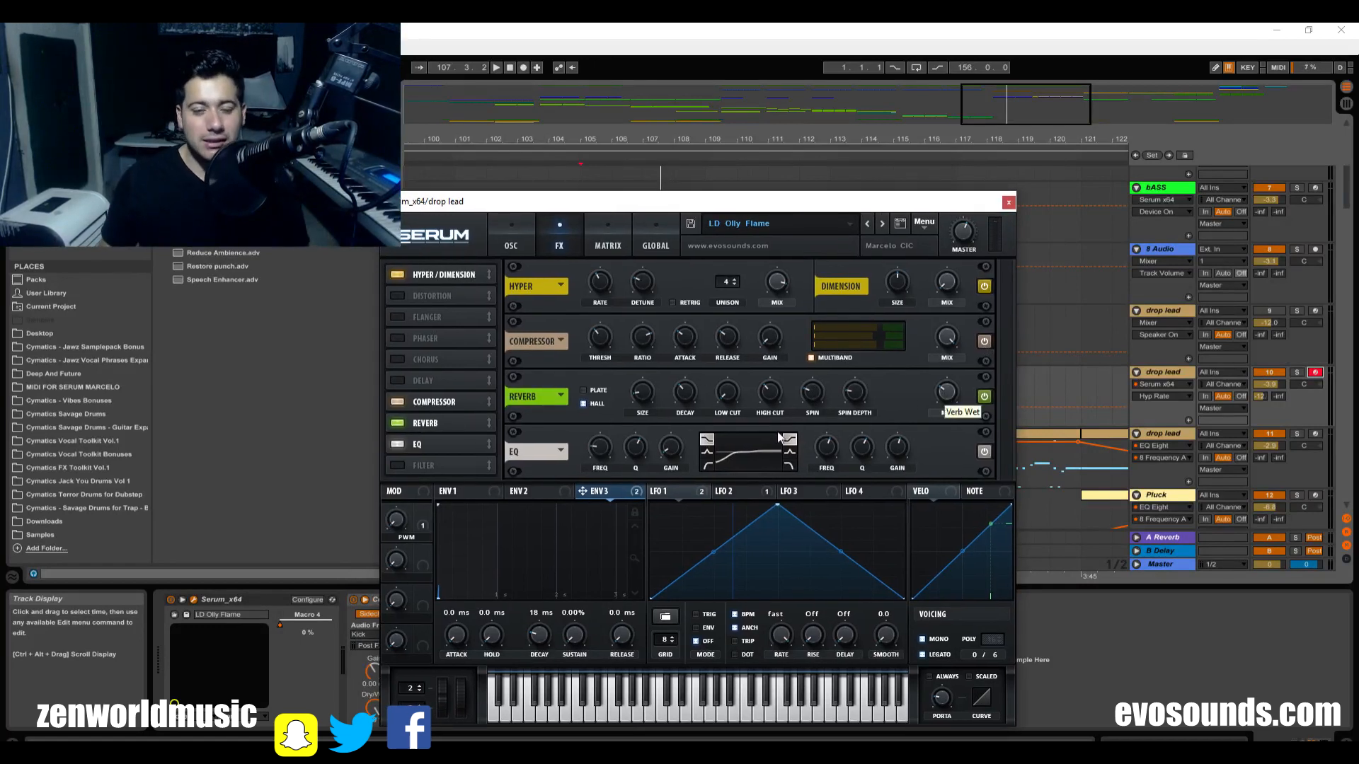
mouse_move(662, 419)
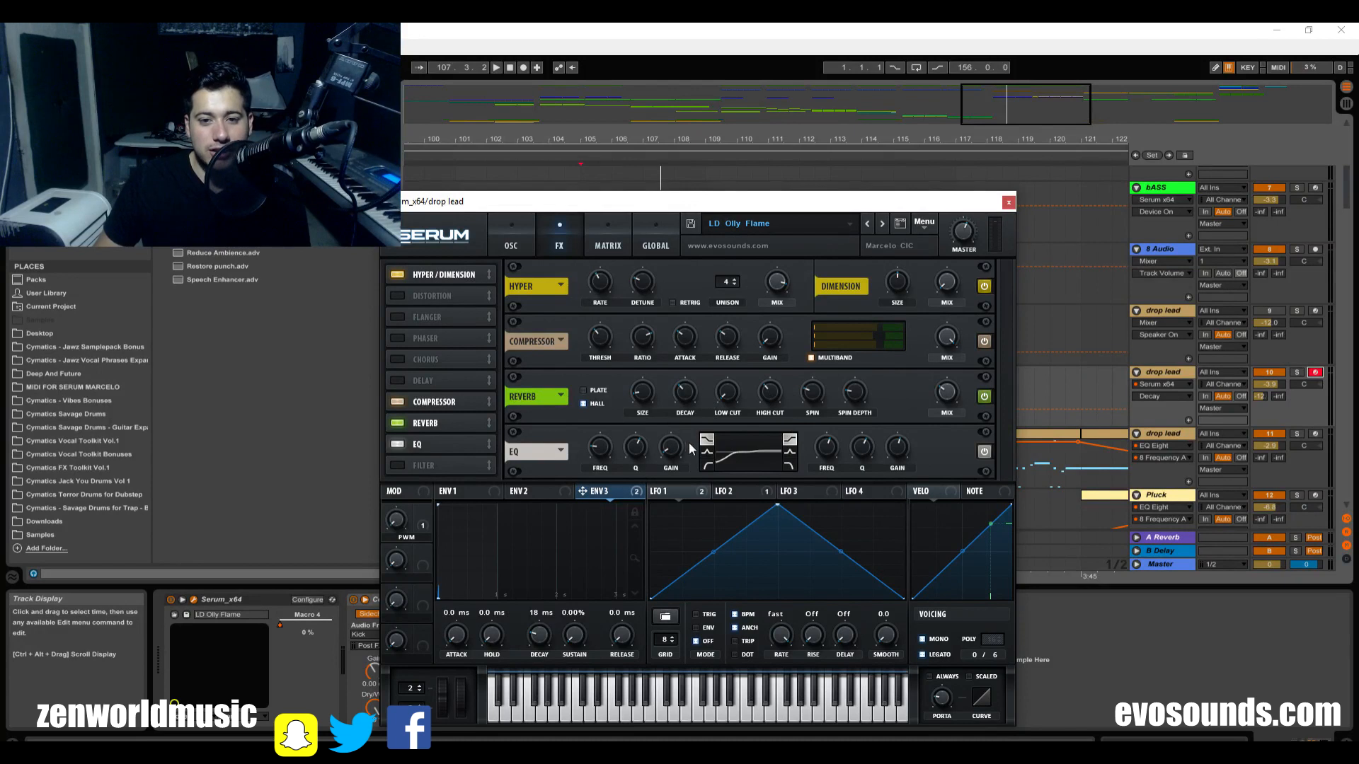
mouse_move(702, 445)
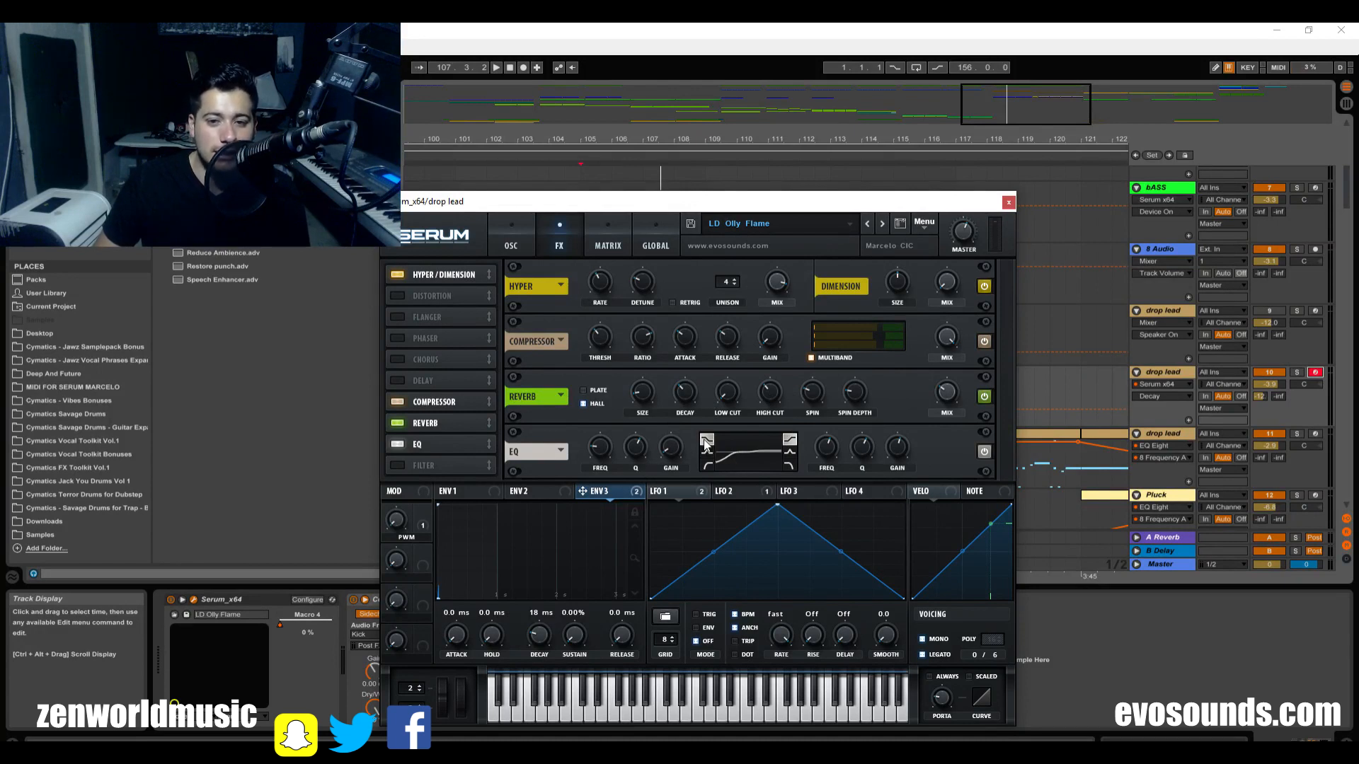
Step: Cut the EQ's low band to about -22.5 dB and adjust its high band level
left_click_drag(669, 450, 669, 459)
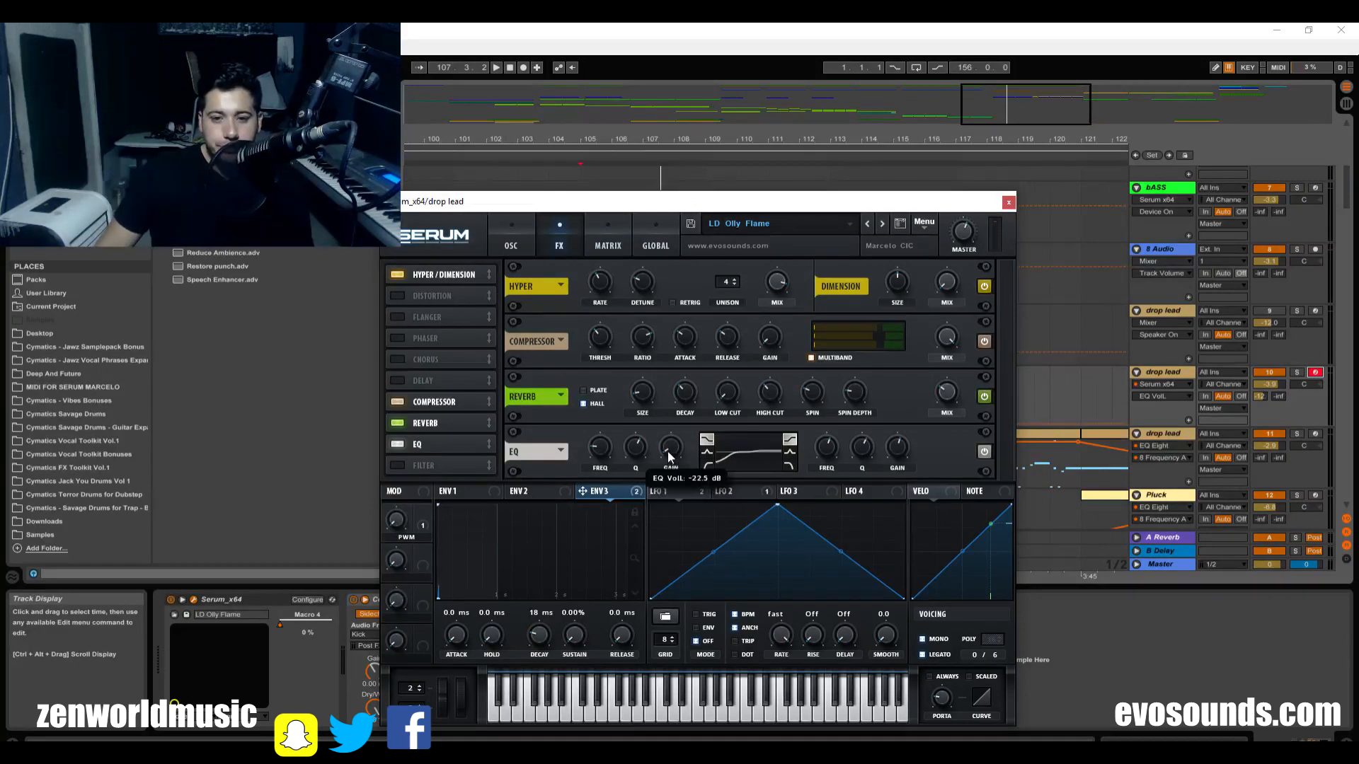
left_click_drag(666, 454, 706, 442)
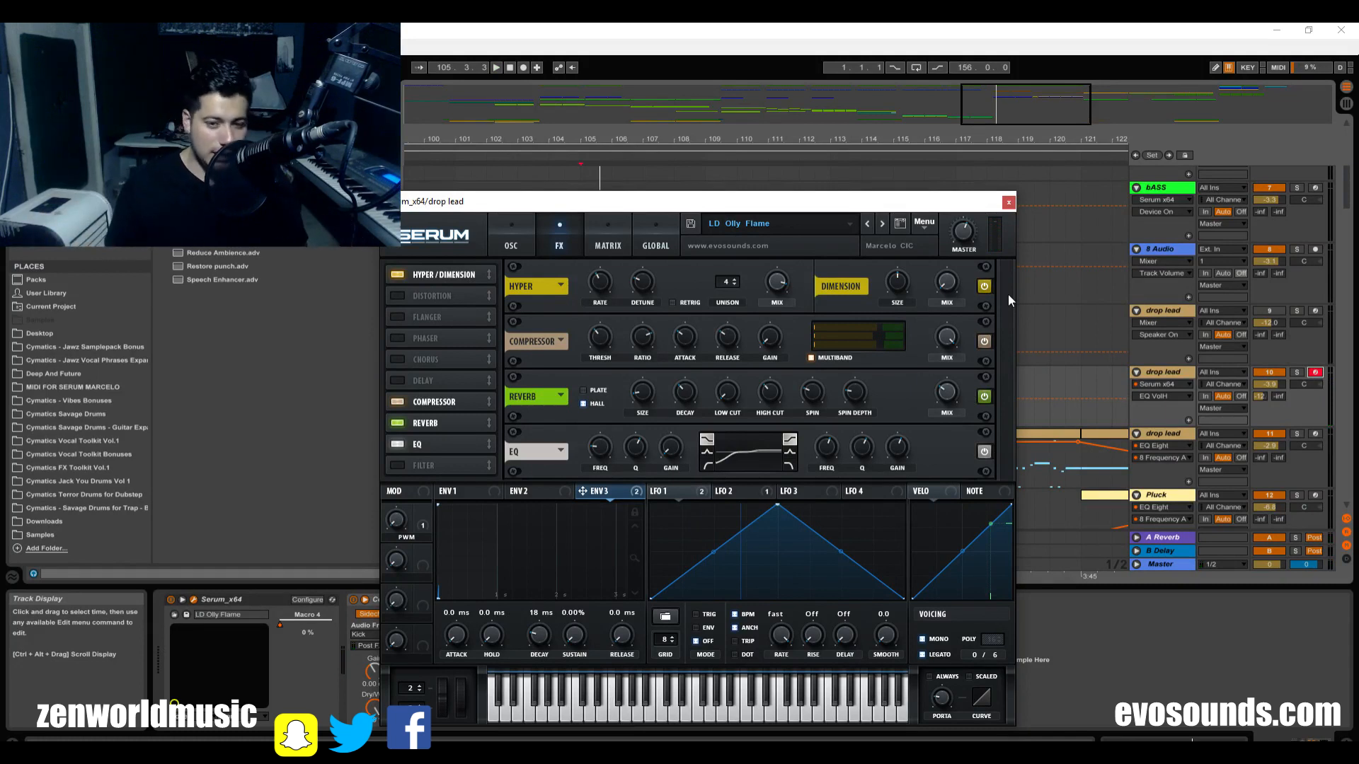
Step: Return to the oscillator page and browse the Marcelo CIC House Madness preset list
left_click(511, 233)
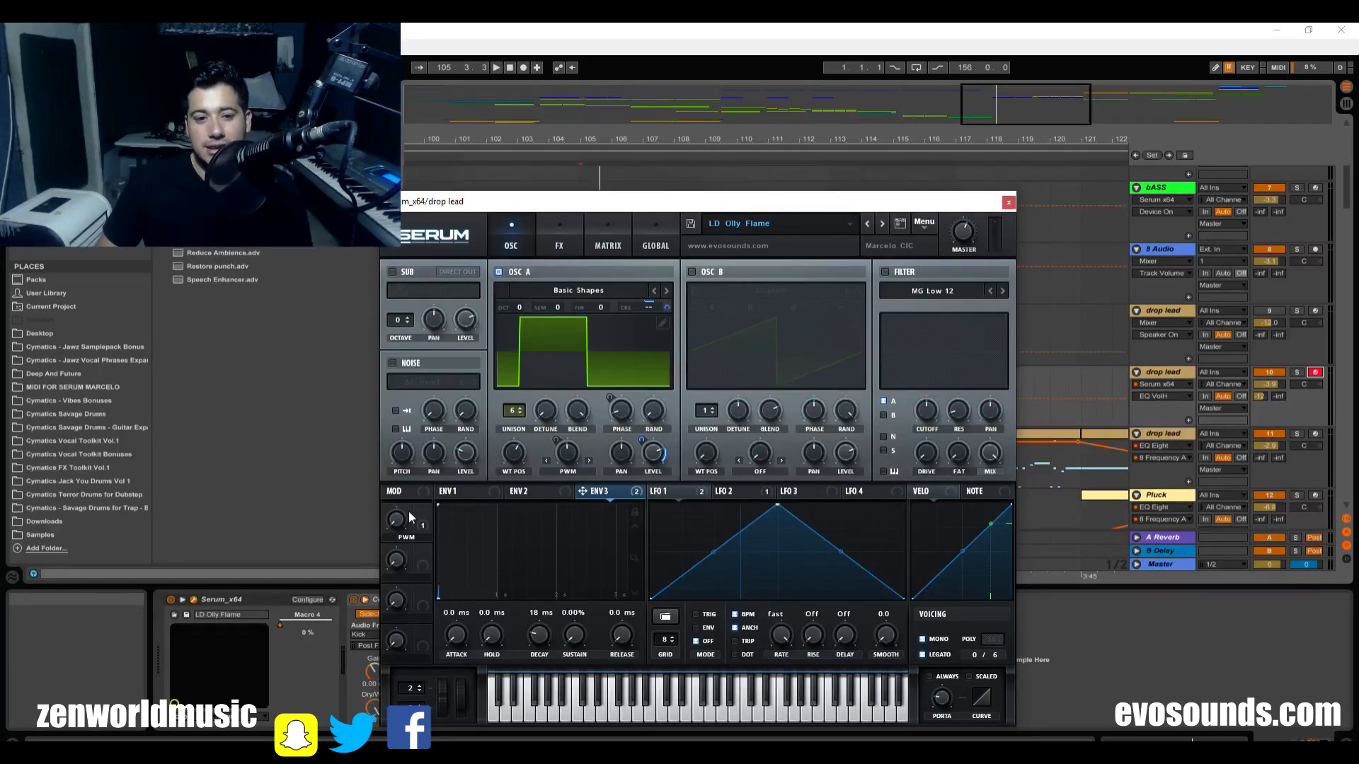
left_click(667, 491)
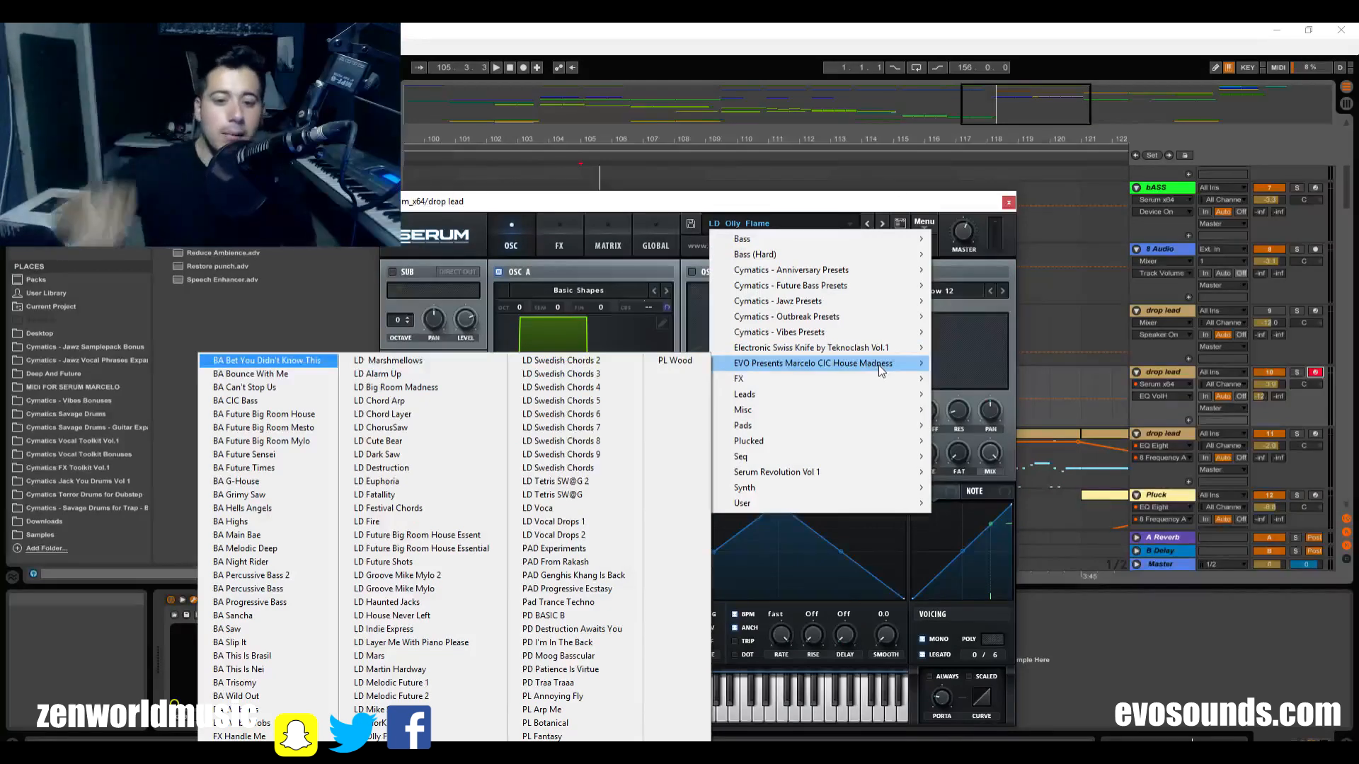
mouse_move(558, 468)
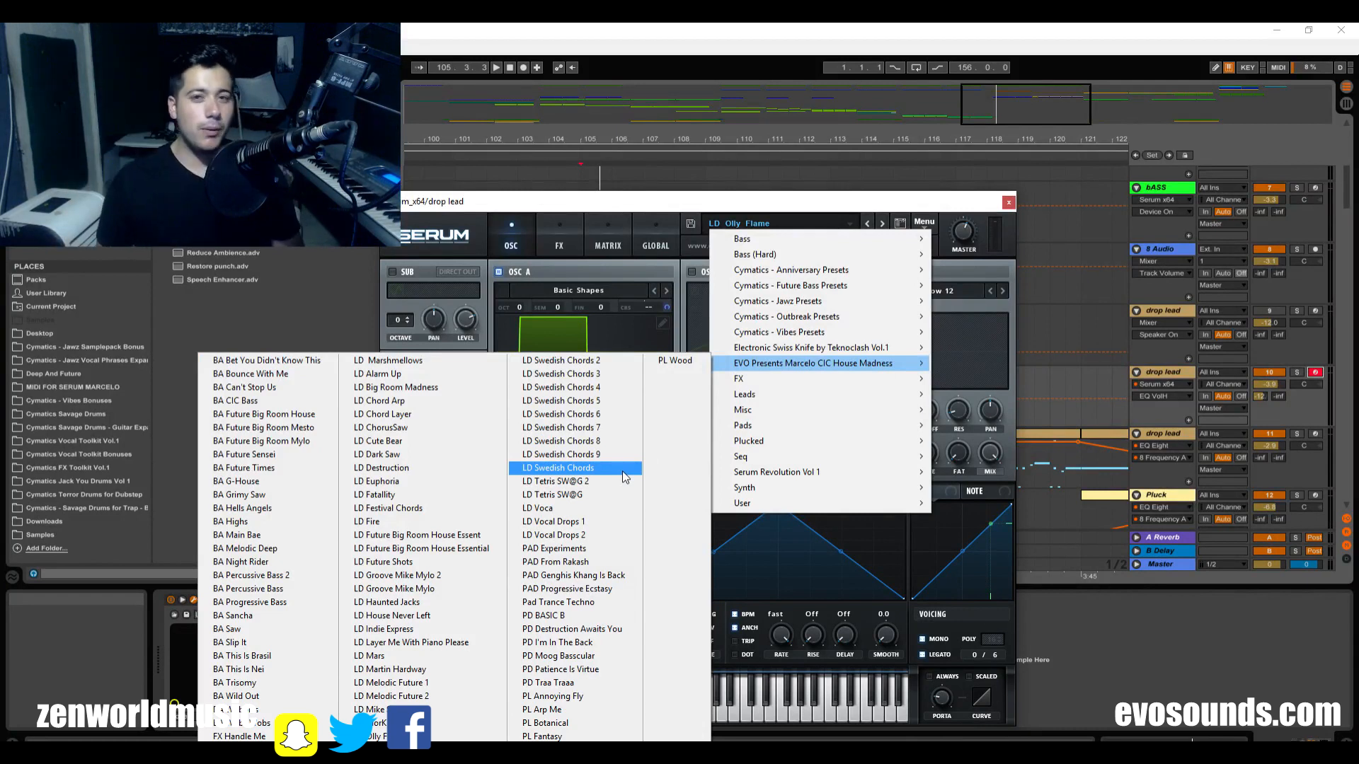
mouse_move(381, 629)
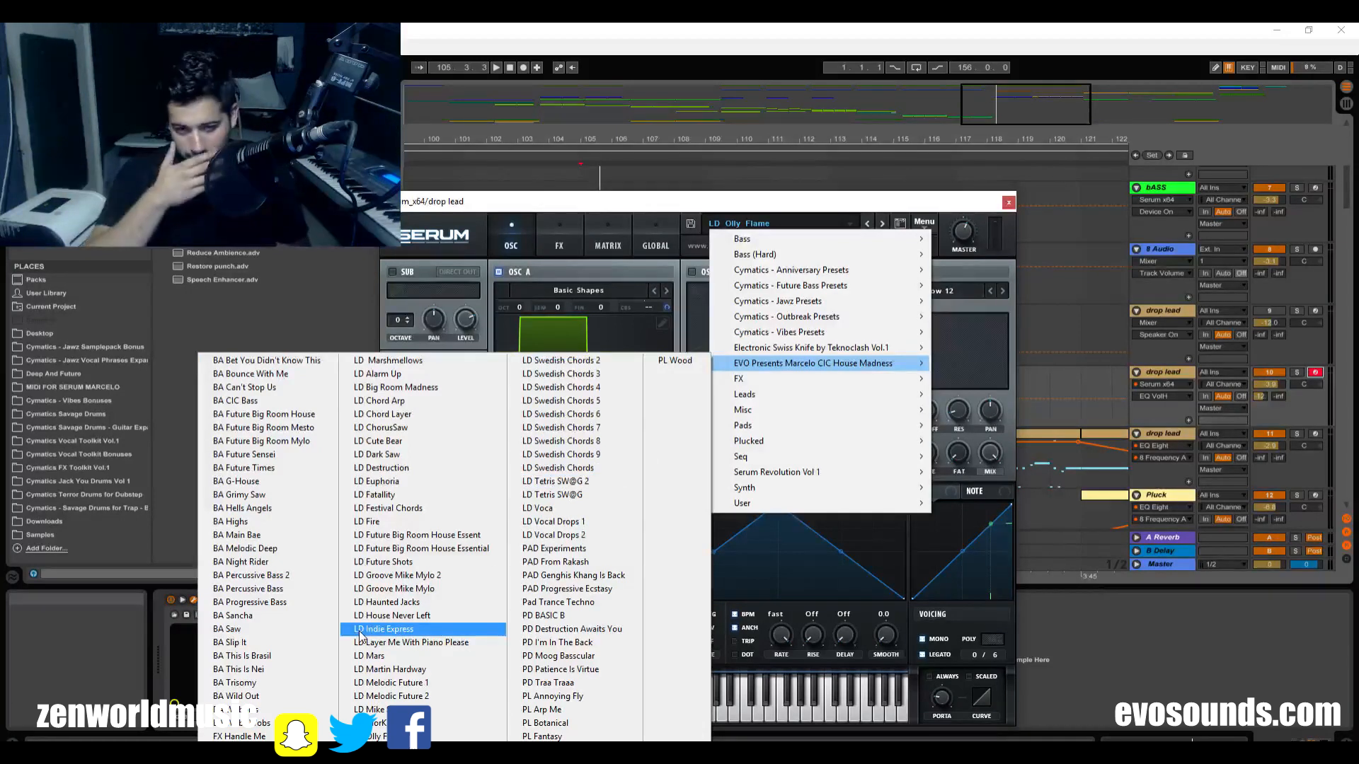